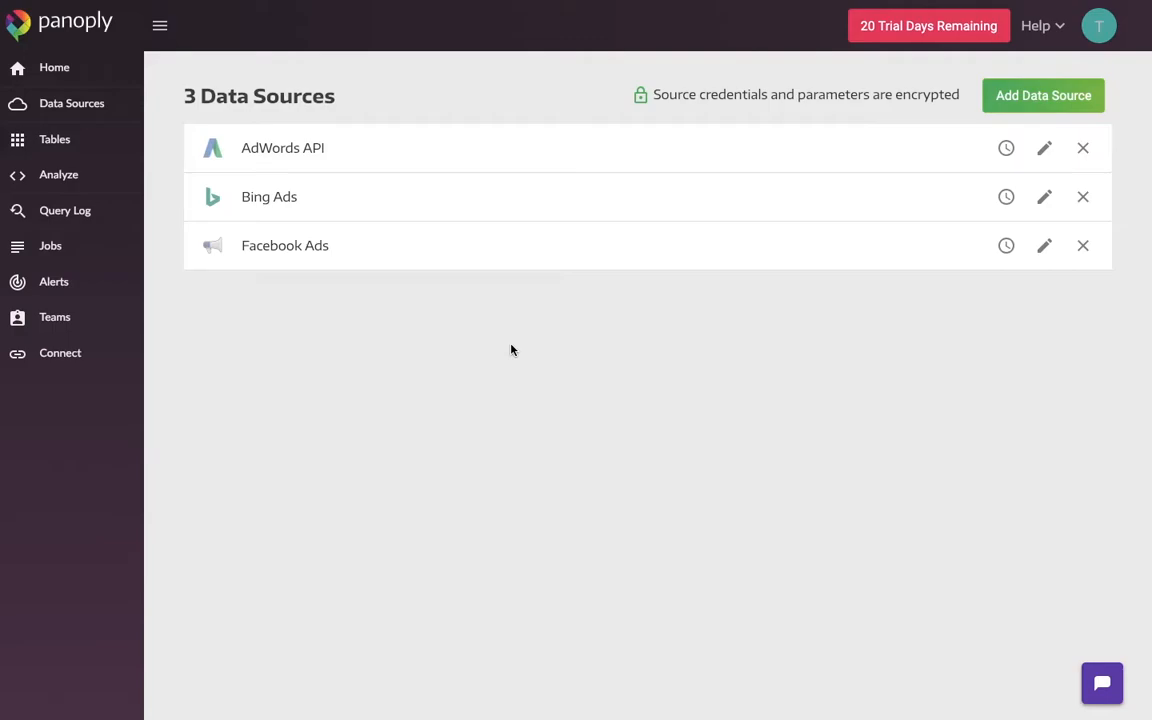
mouse_move(470, 163)
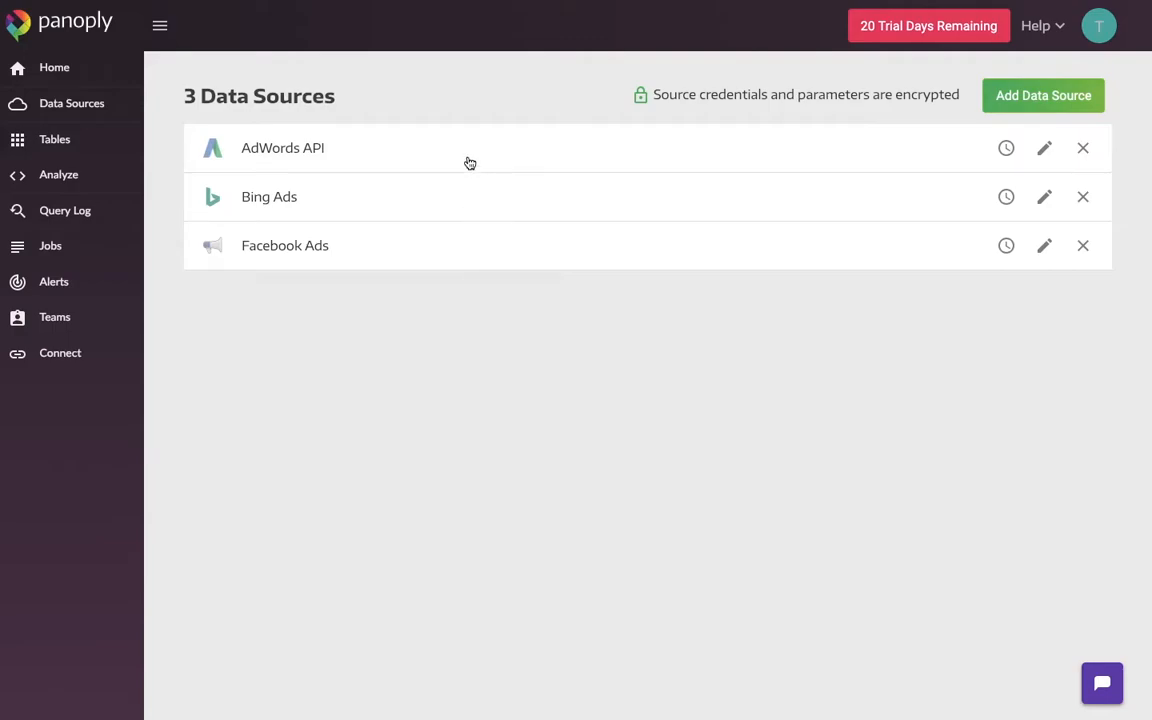
click(283, 148)
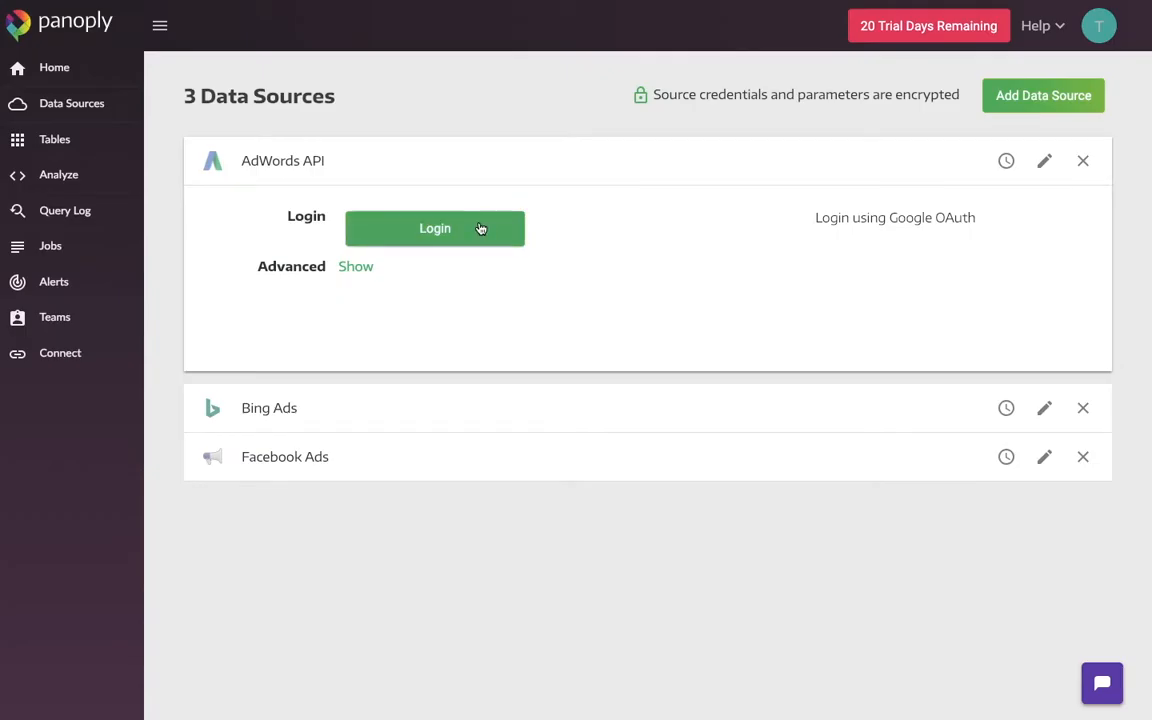
click(434, 228)
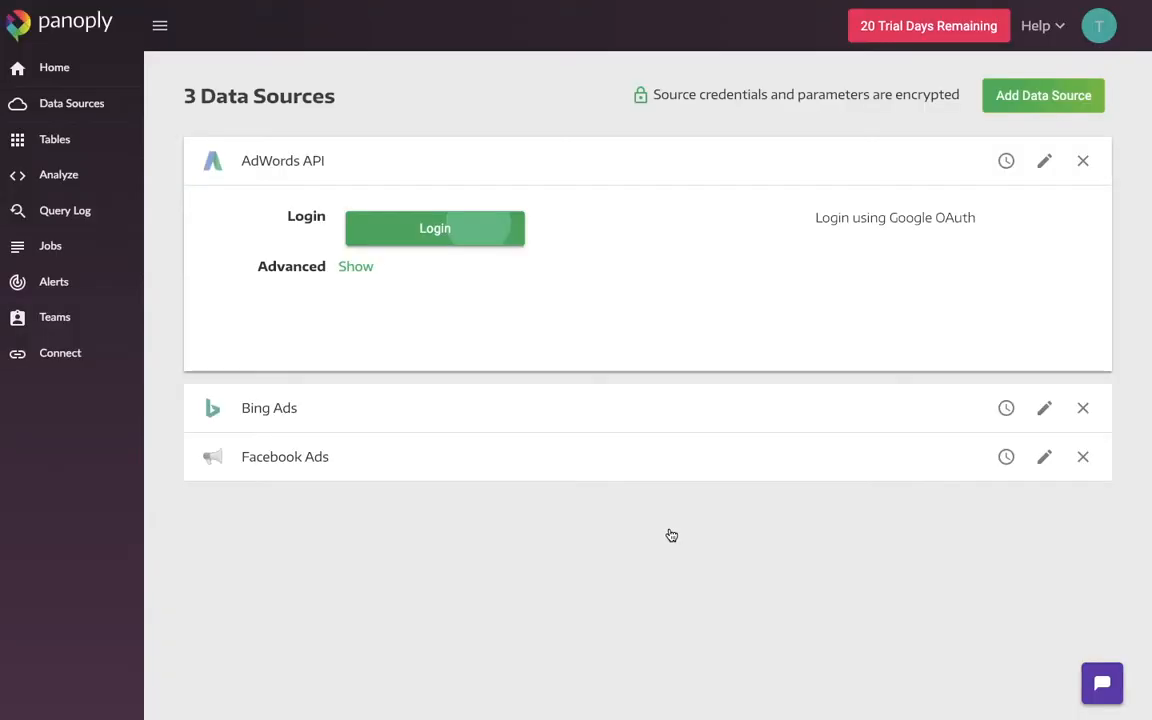
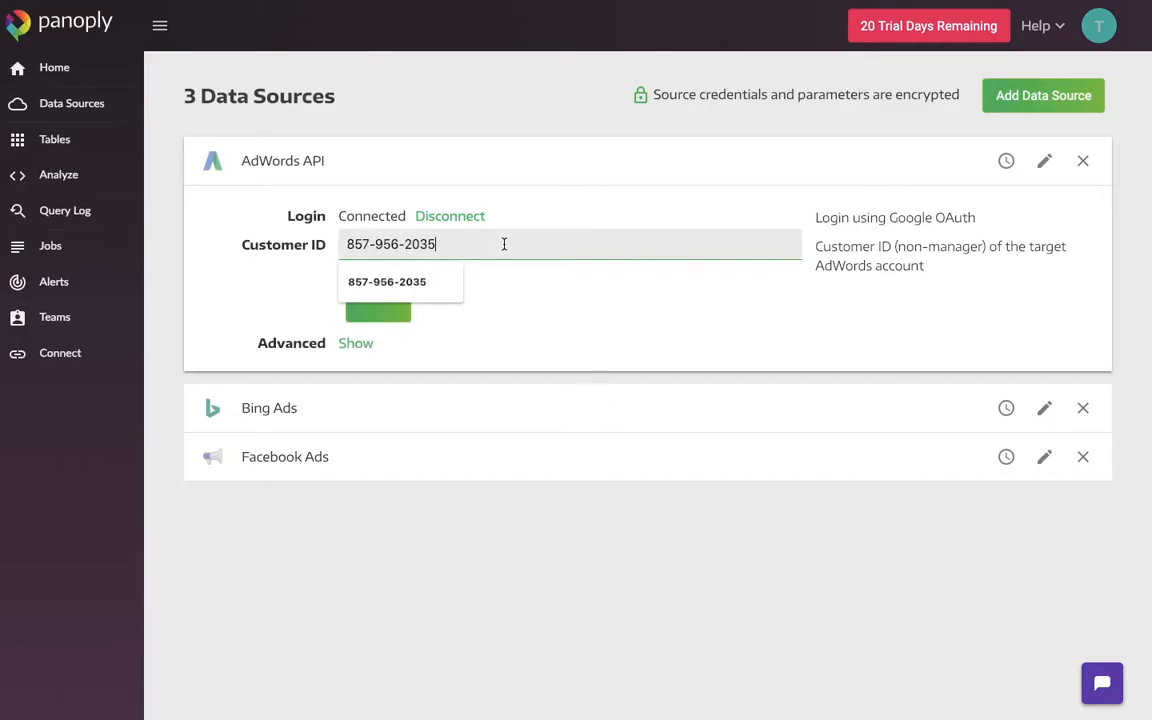
click(377, 312)
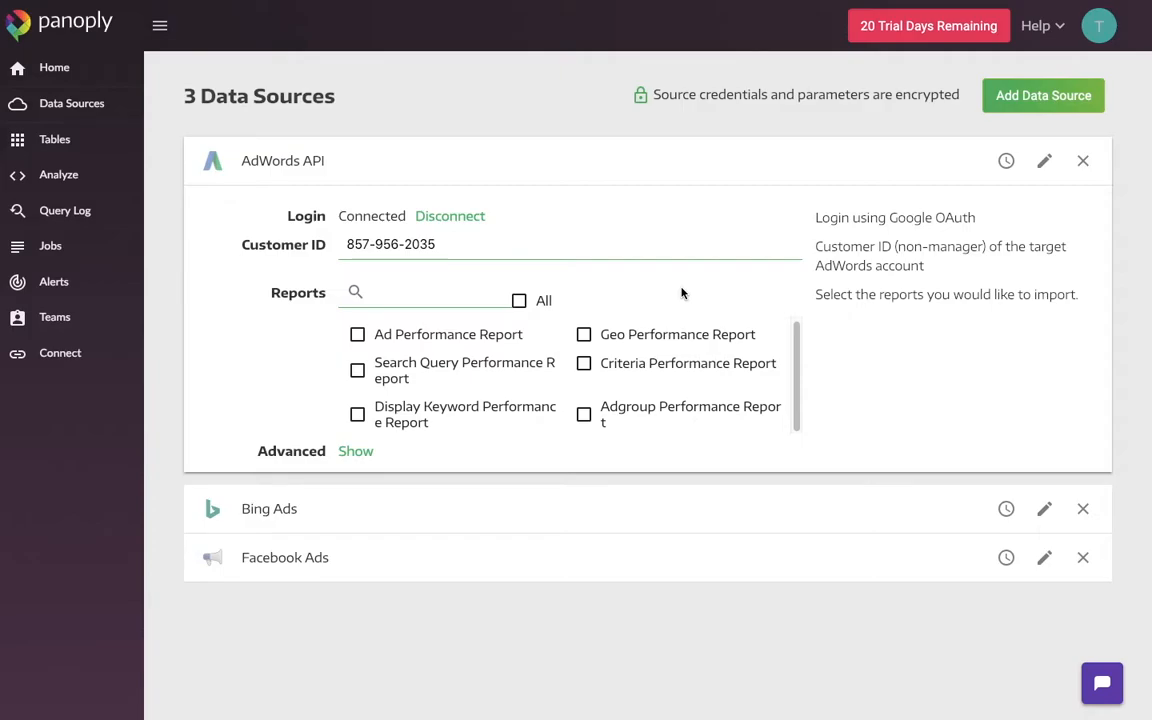
mouse_move(656, 294)
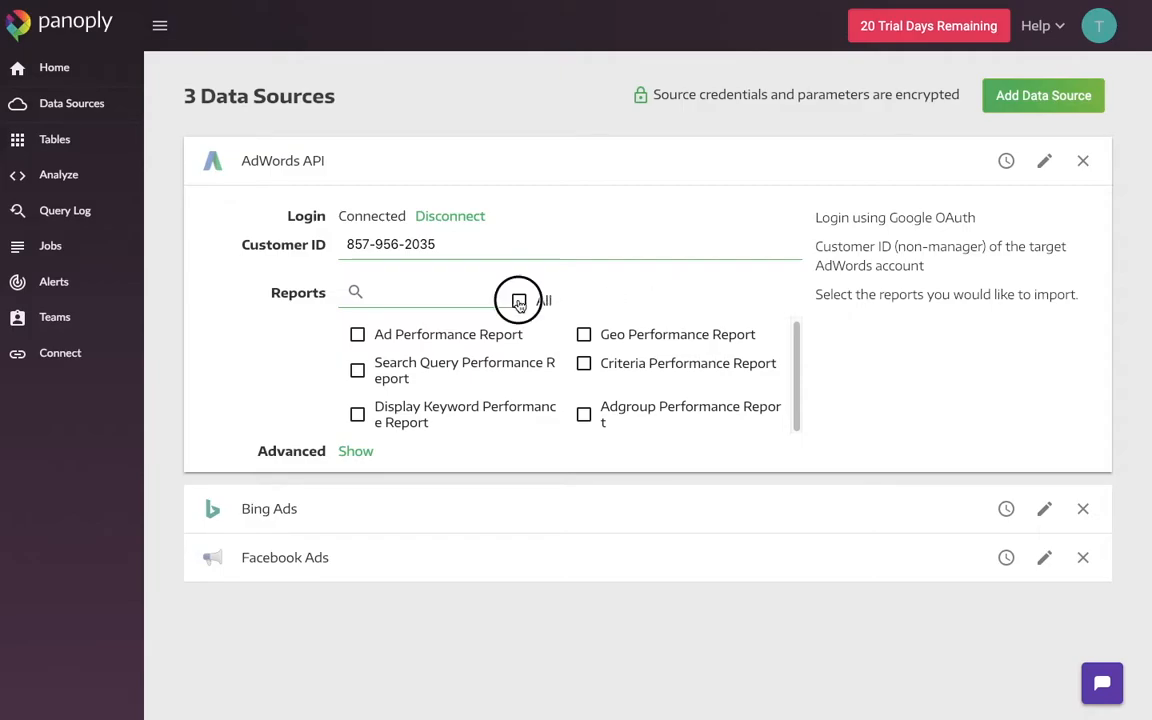
click(519, 300)
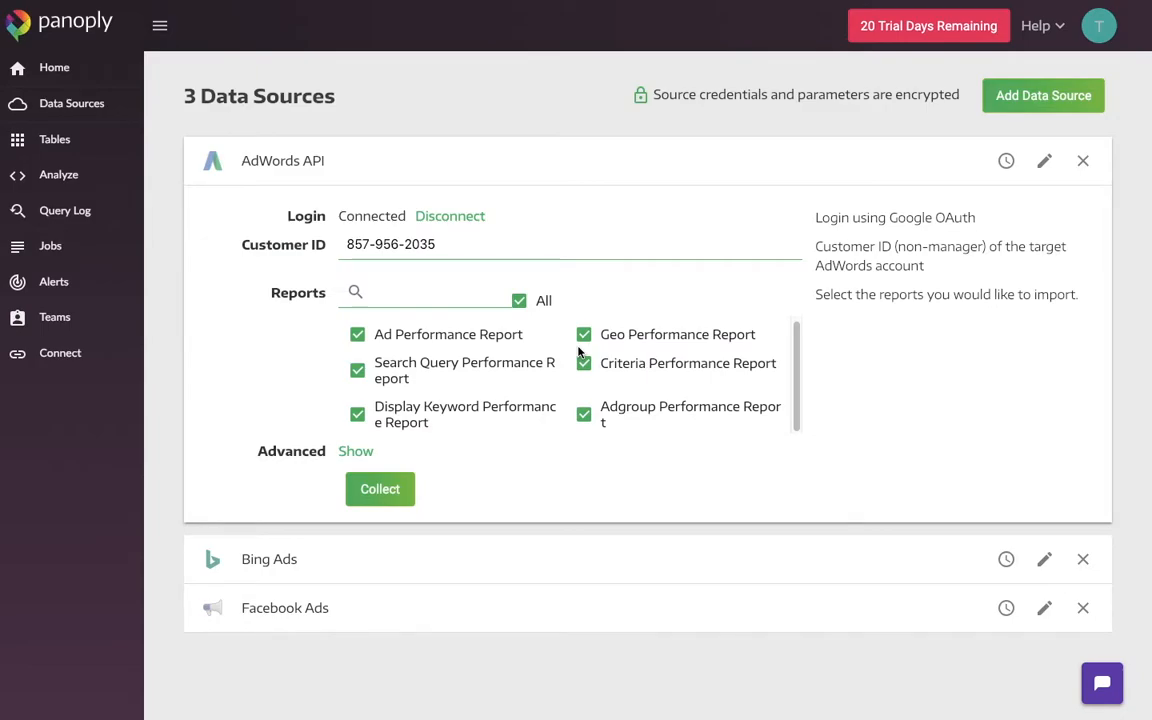
mouse_move(550, 370)
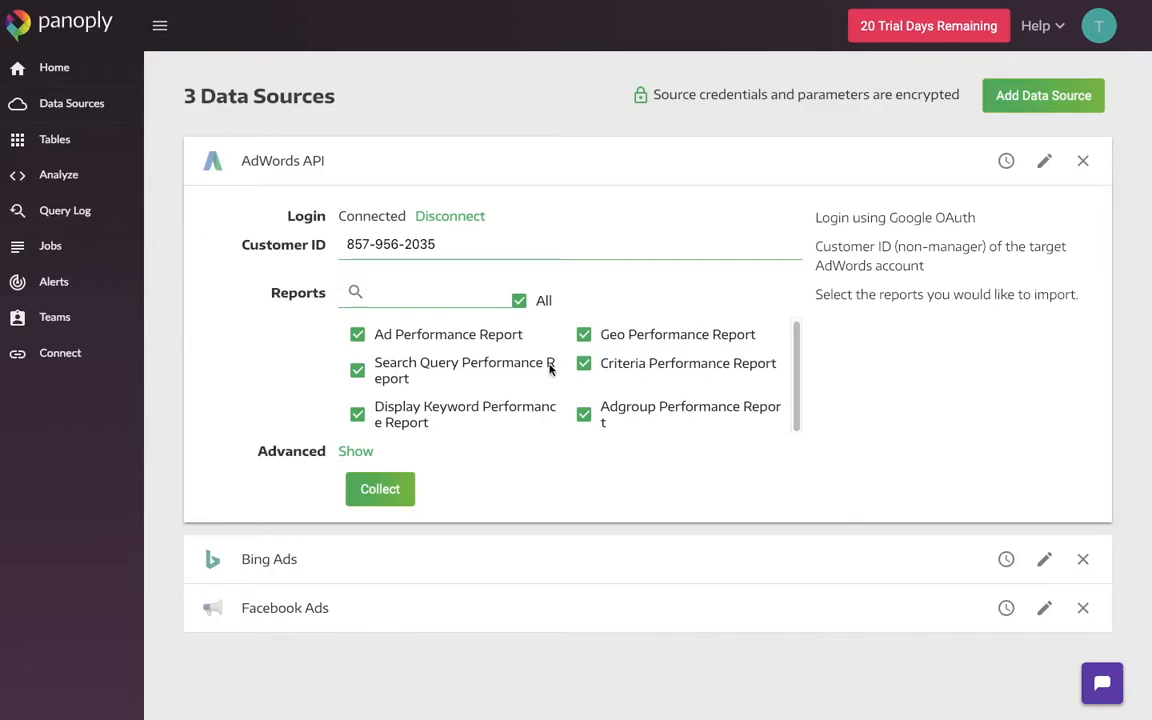
mouse_move(464, 372)
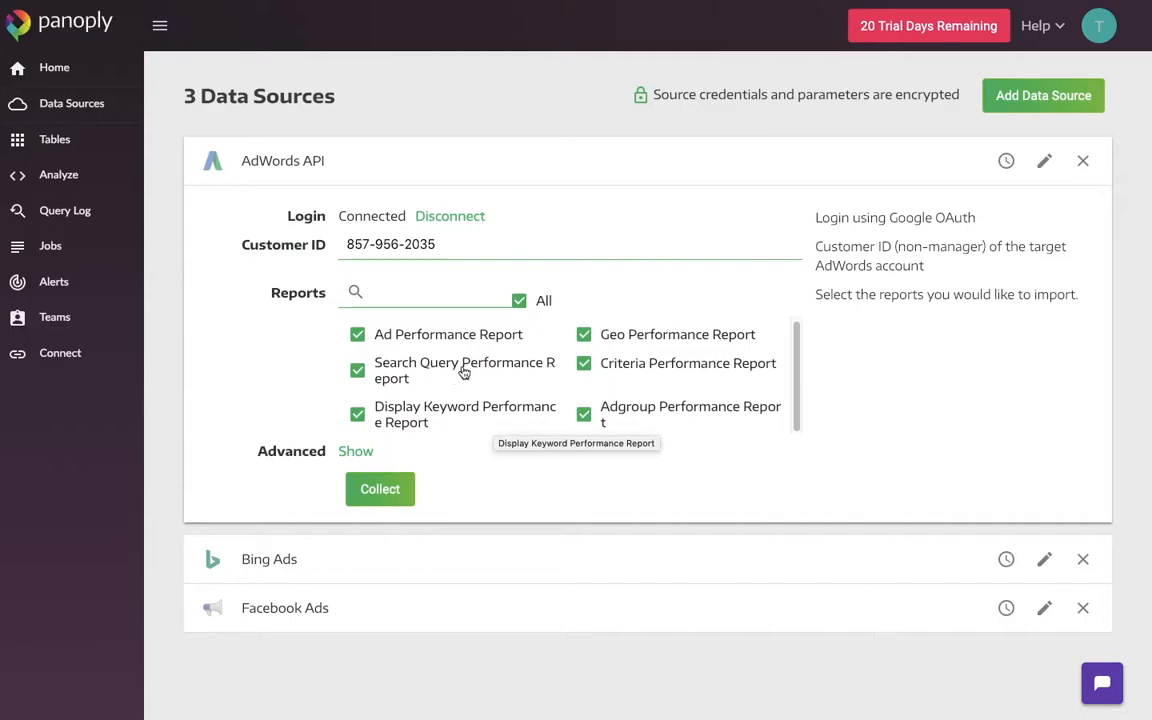
mouse_move(728, 306)
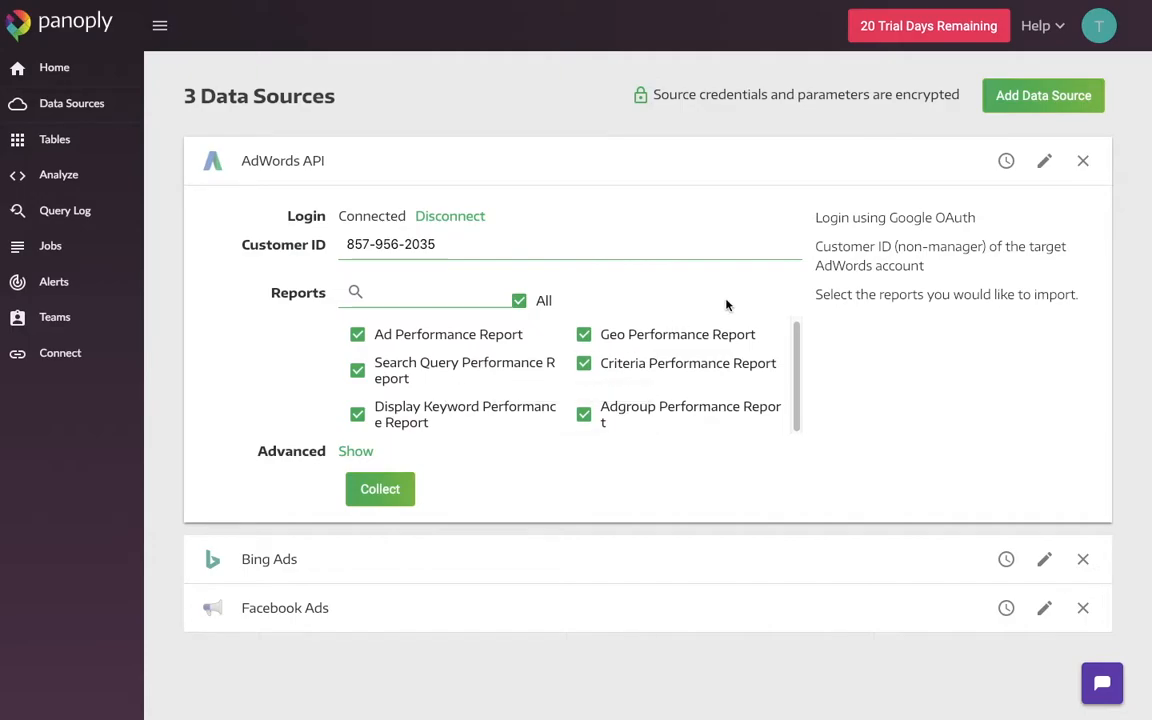
mouse_move(580, 387)
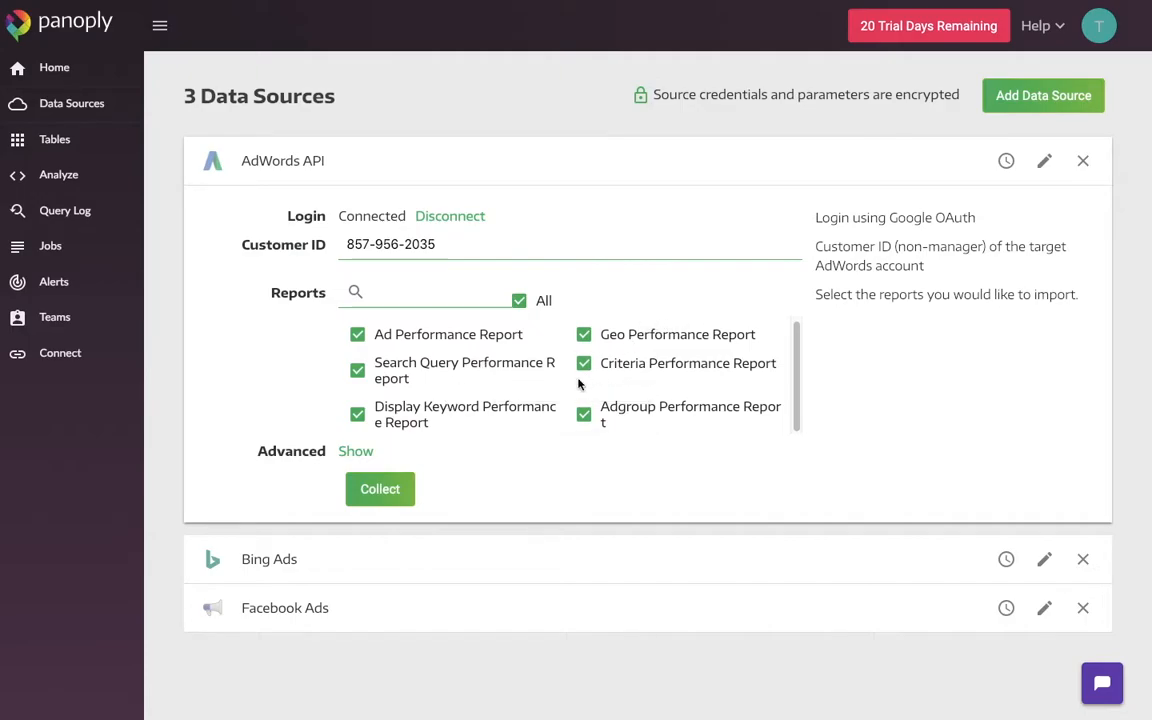
click(379, 489)
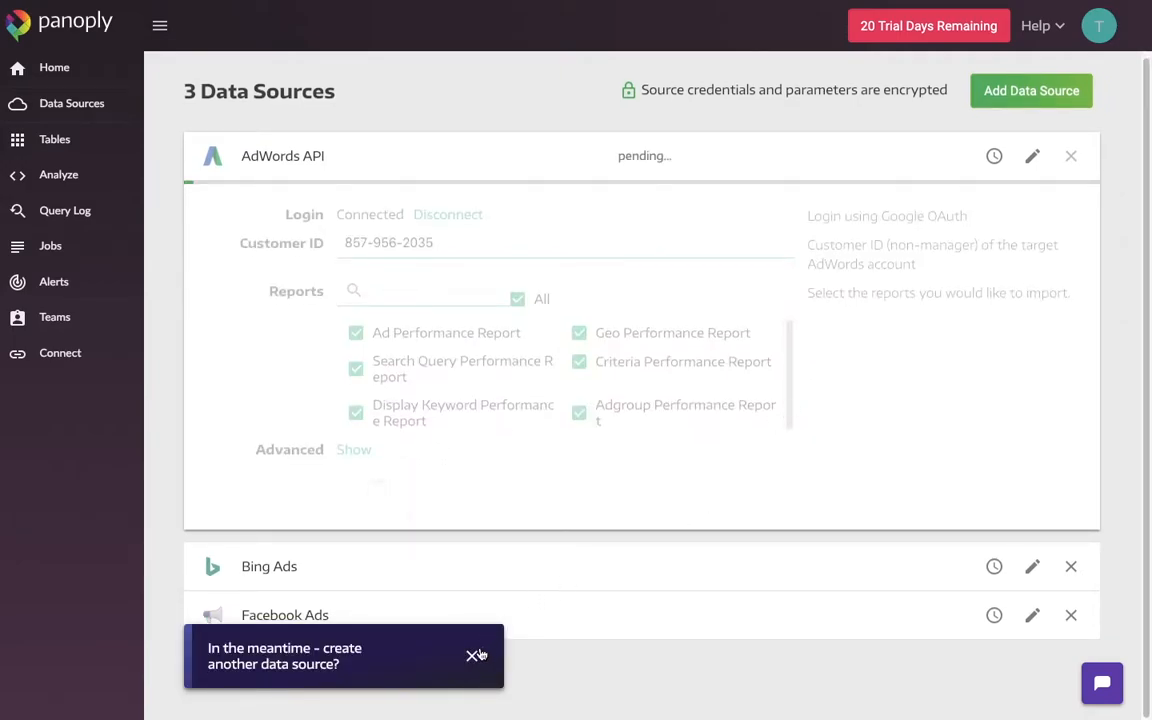
Connect Bing Ads and collect all report types over a 30-day date range
click(474, 655)
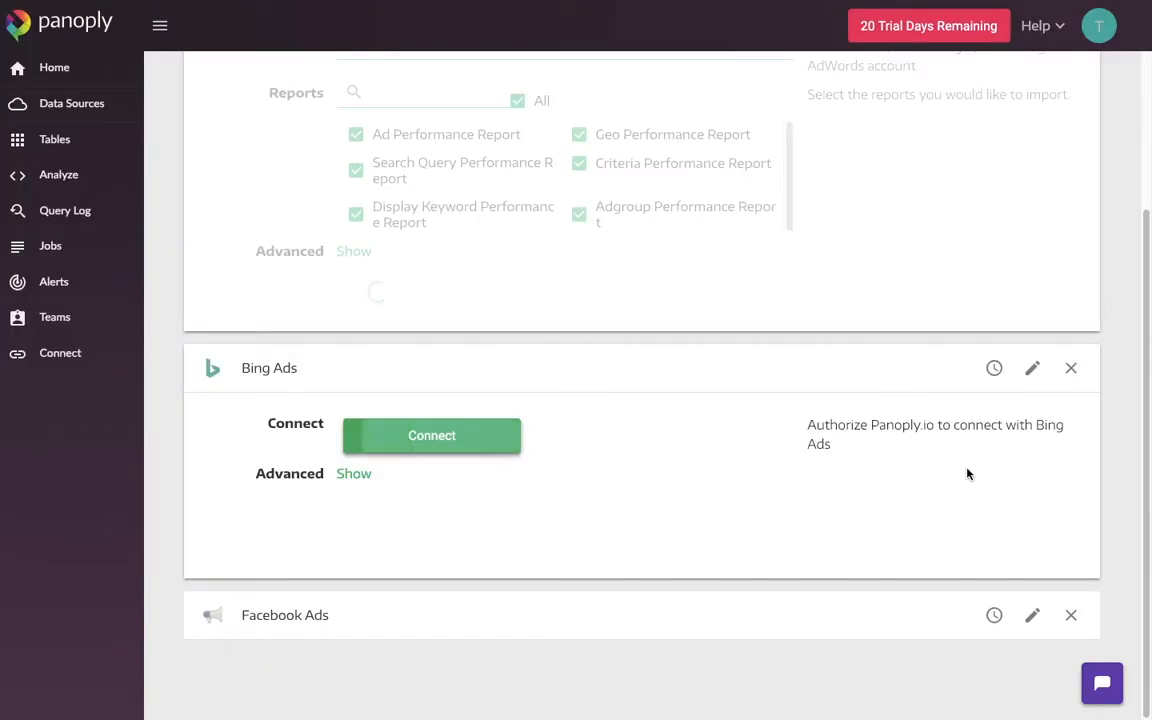
click(431, 435)
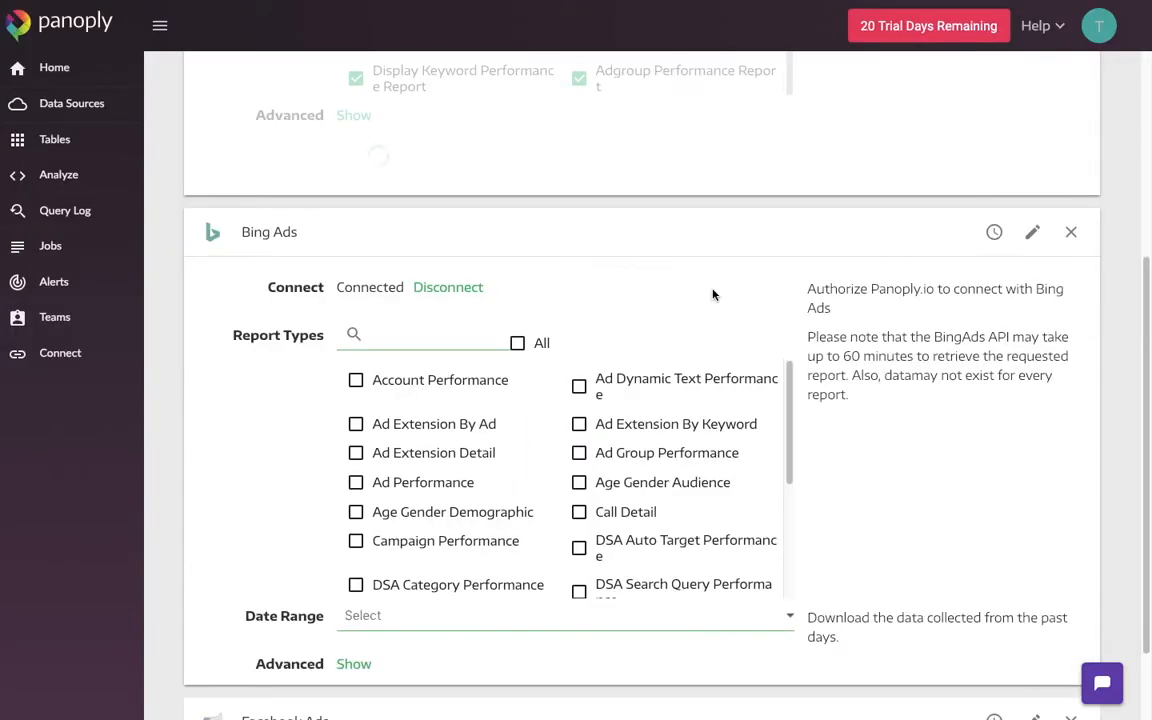
mouse_move(710, 339)
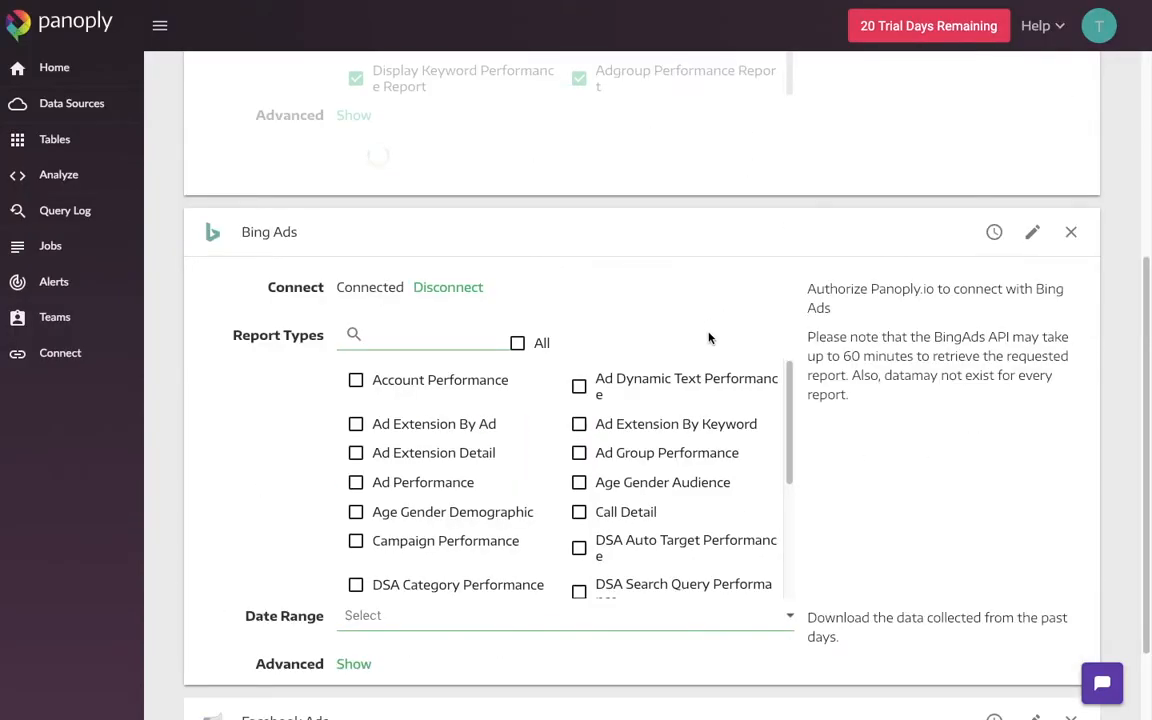
mouse_move(608, 321)
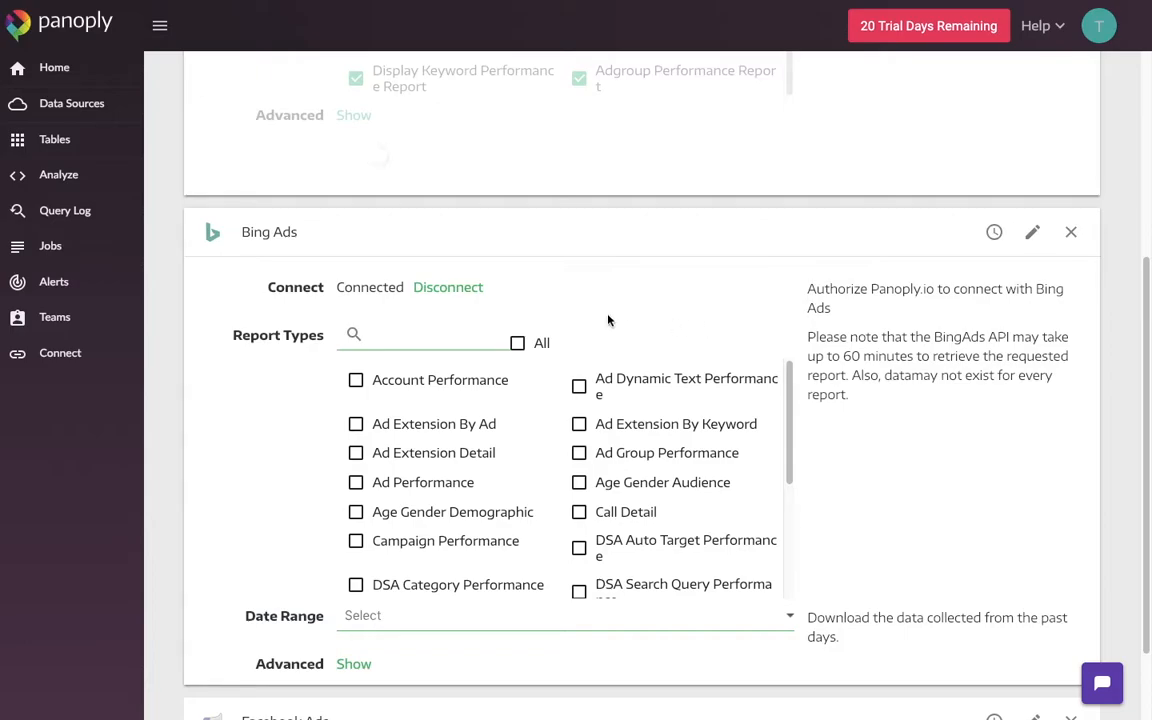
click(517, 343)
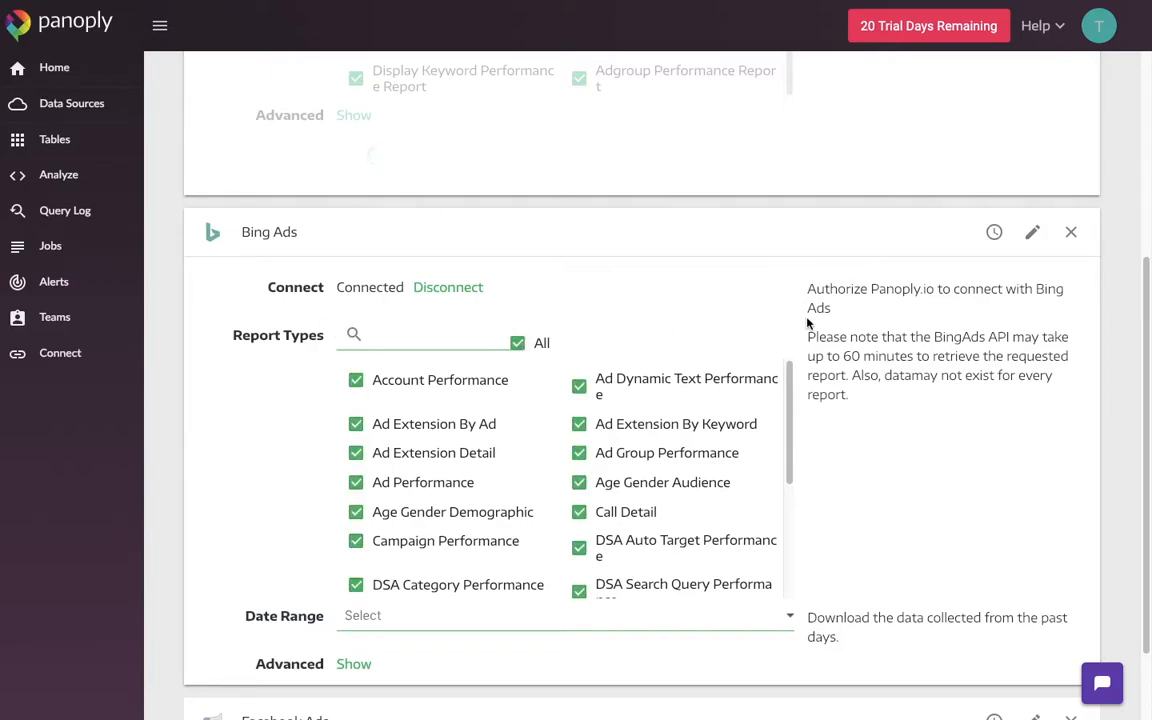
mouse_move(692, 510)
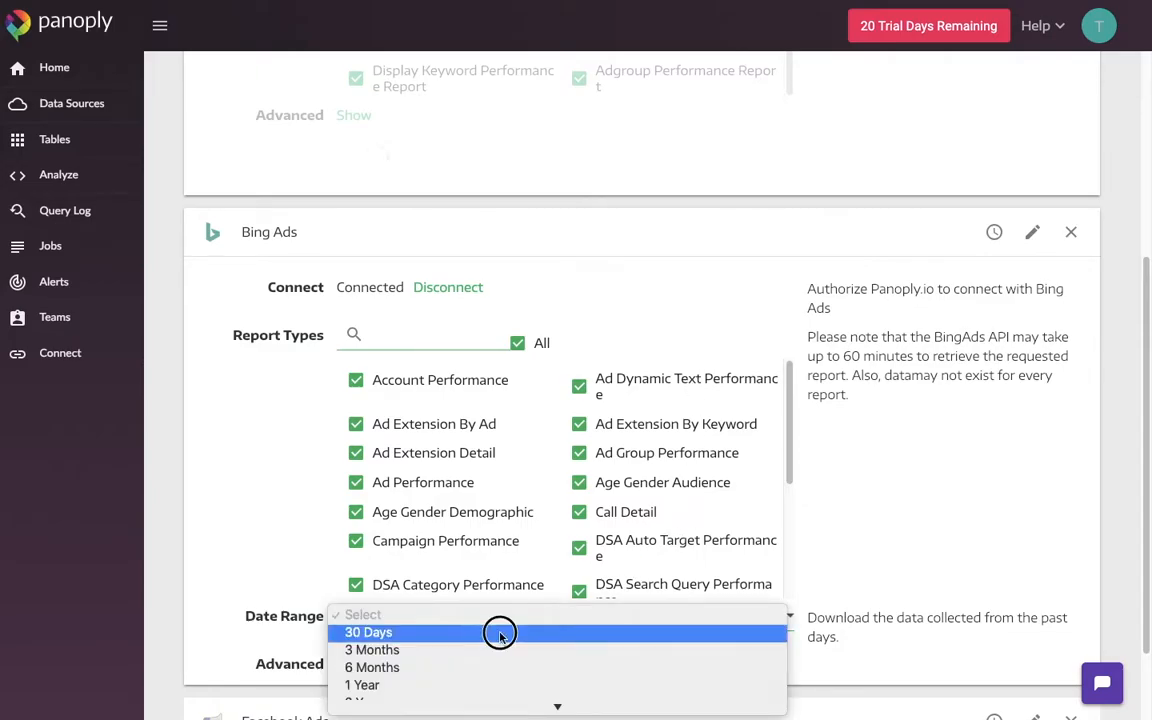
click(368, 632)
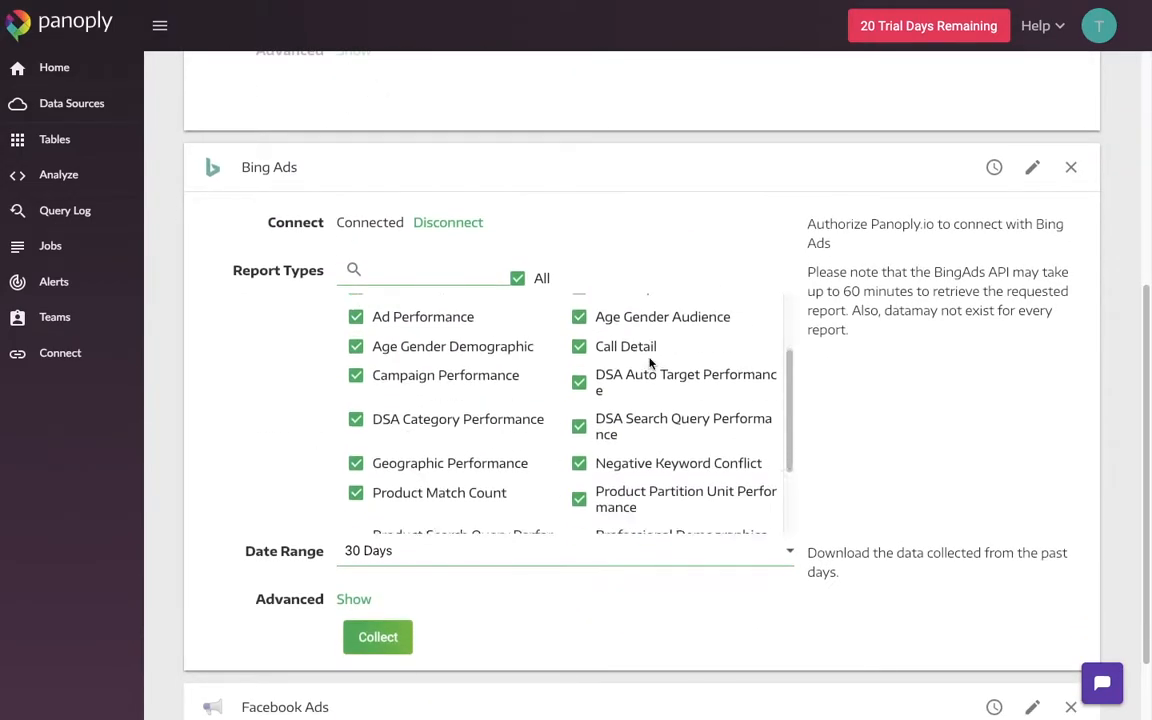
click(377, 637)
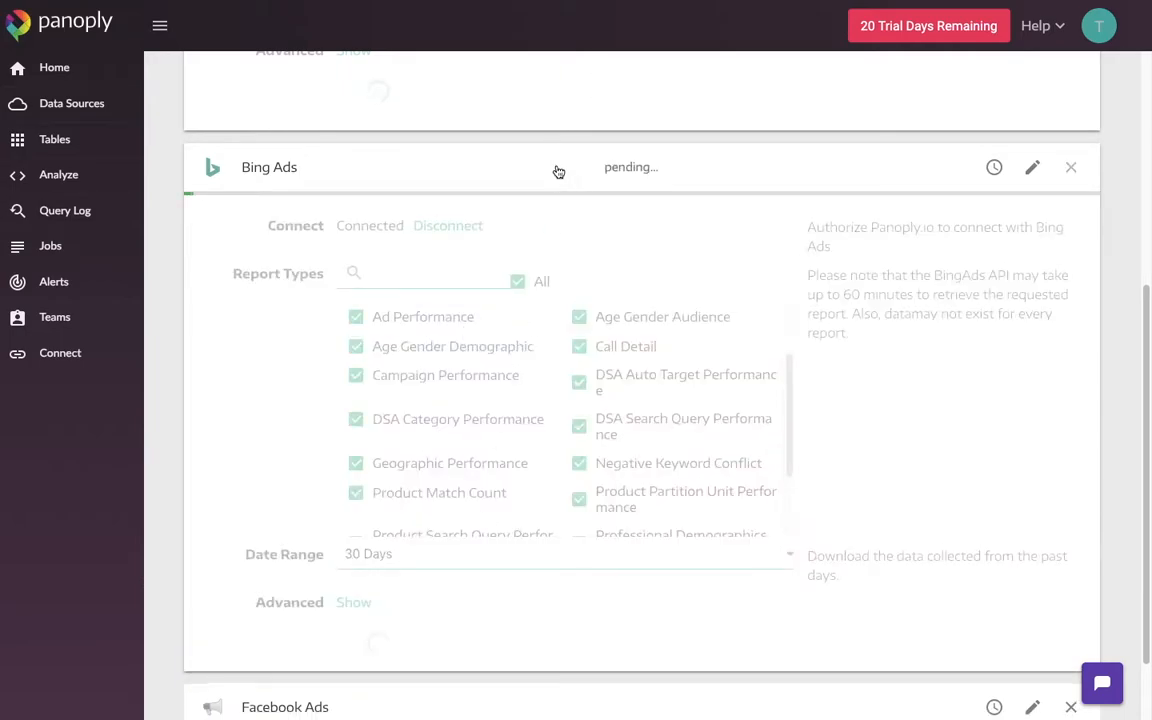
Log in to Facebook Ads and collect the last 30 days, broken down by country
scroll(down, 3)
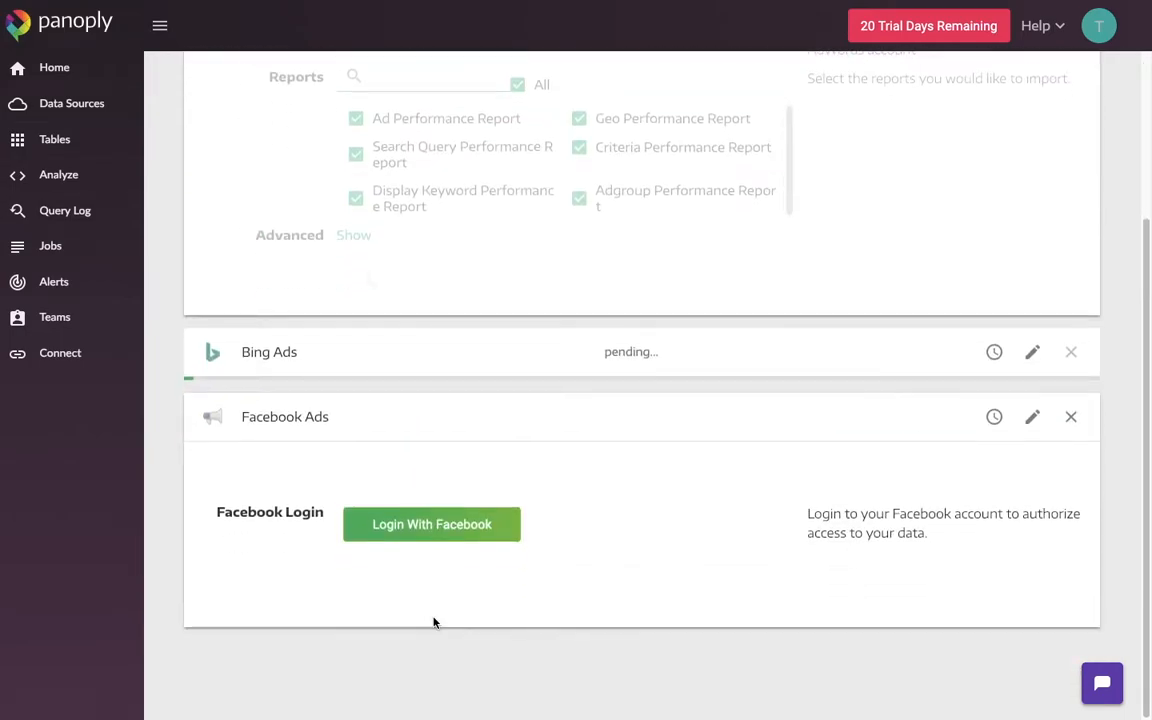
click(432, 524)
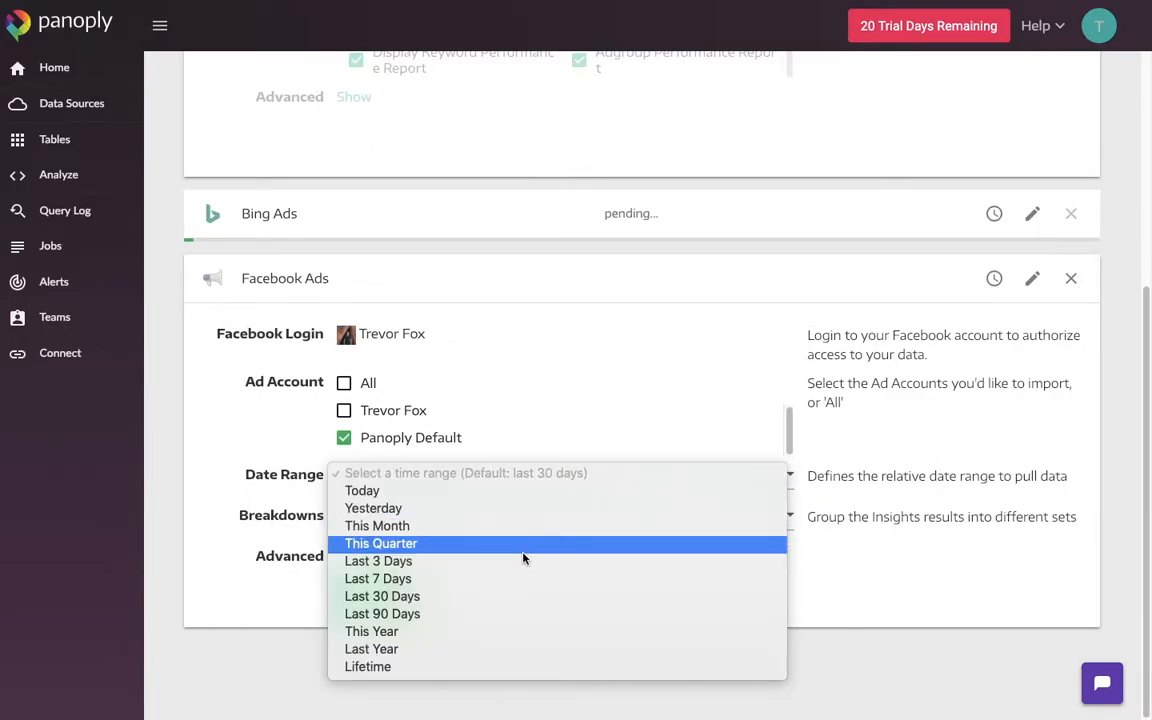
click(382, 596)
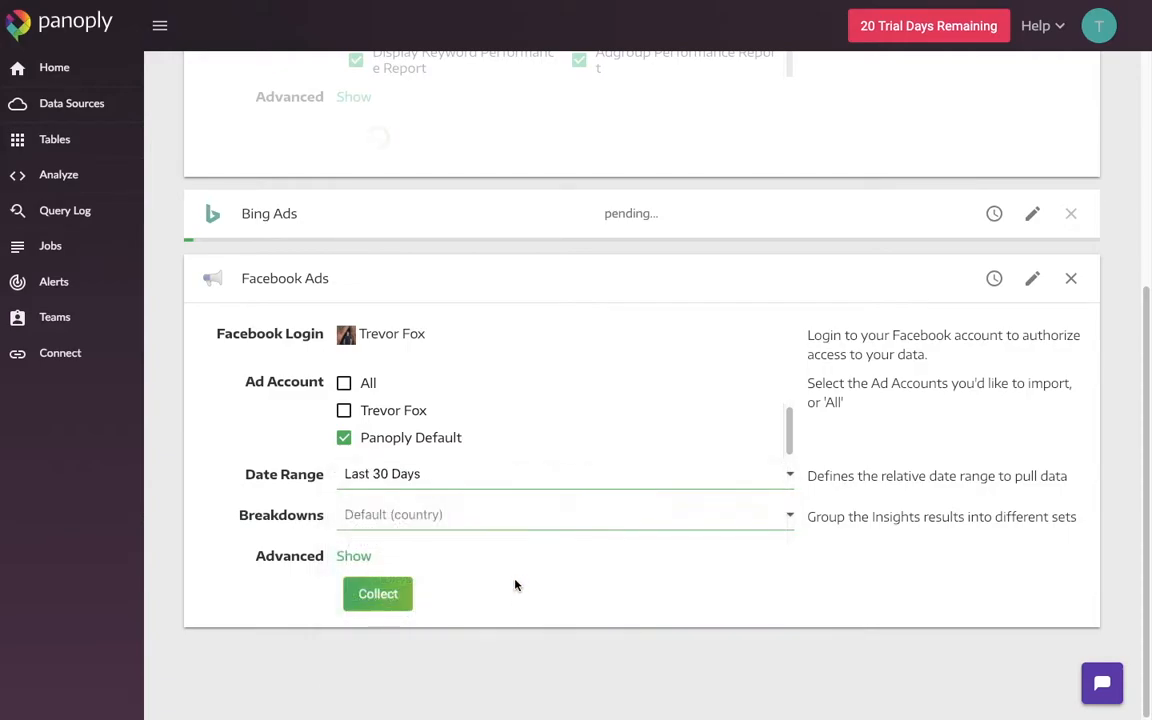
click(565, 514)
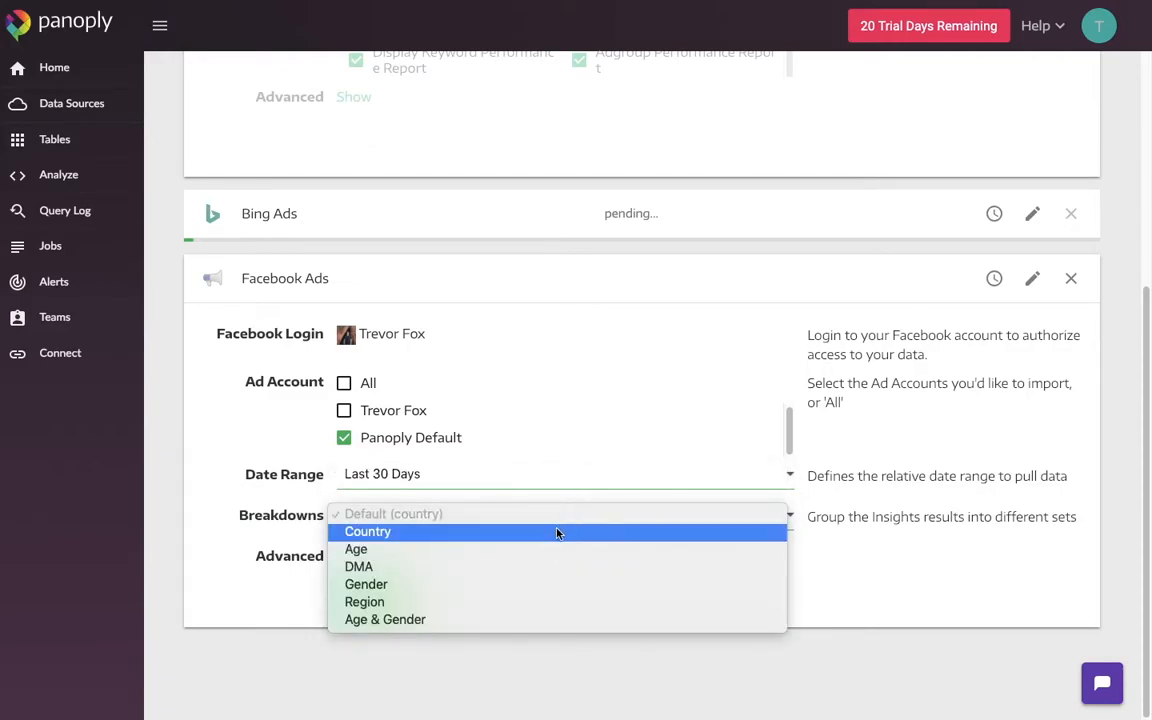
click(367, 531)
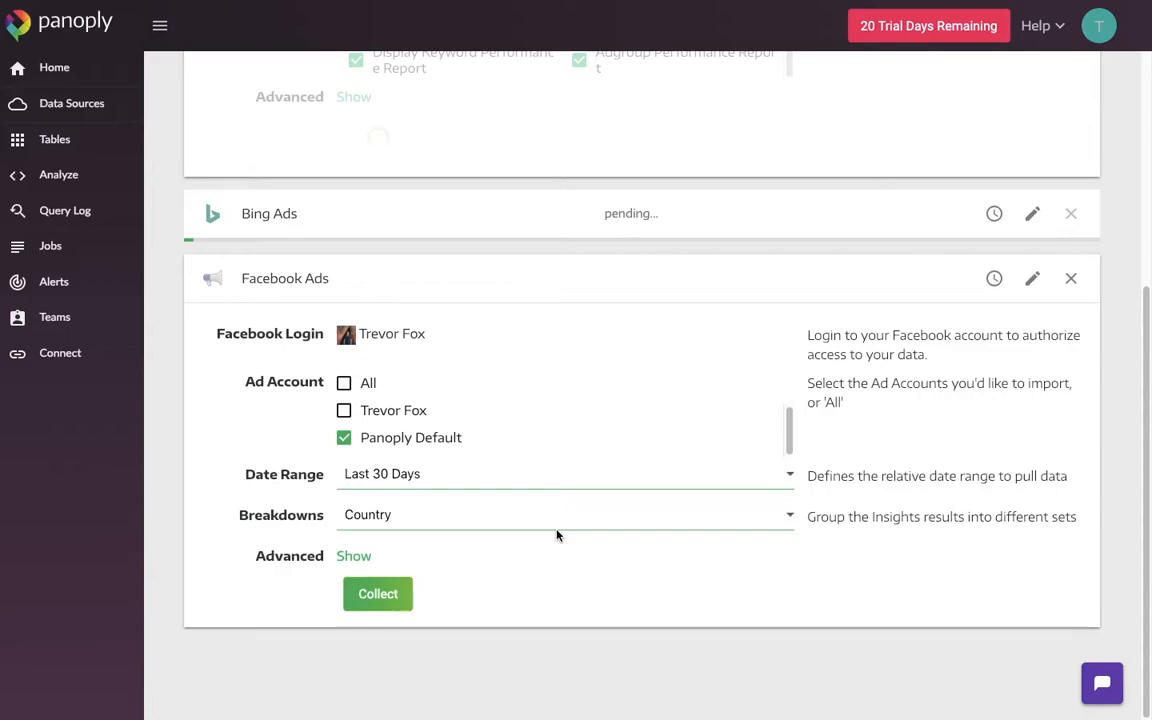
click(378, 593)
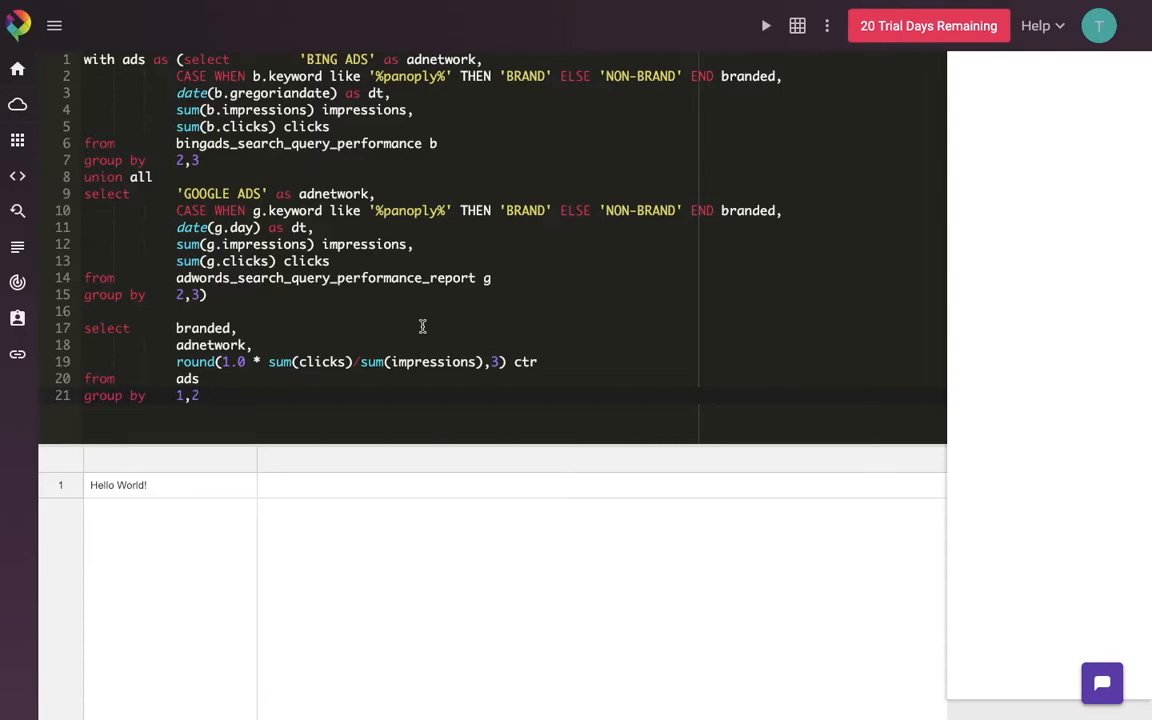
Run the CTR query, then rerun it grouped only by branded versus non-branded
click(766, 25)
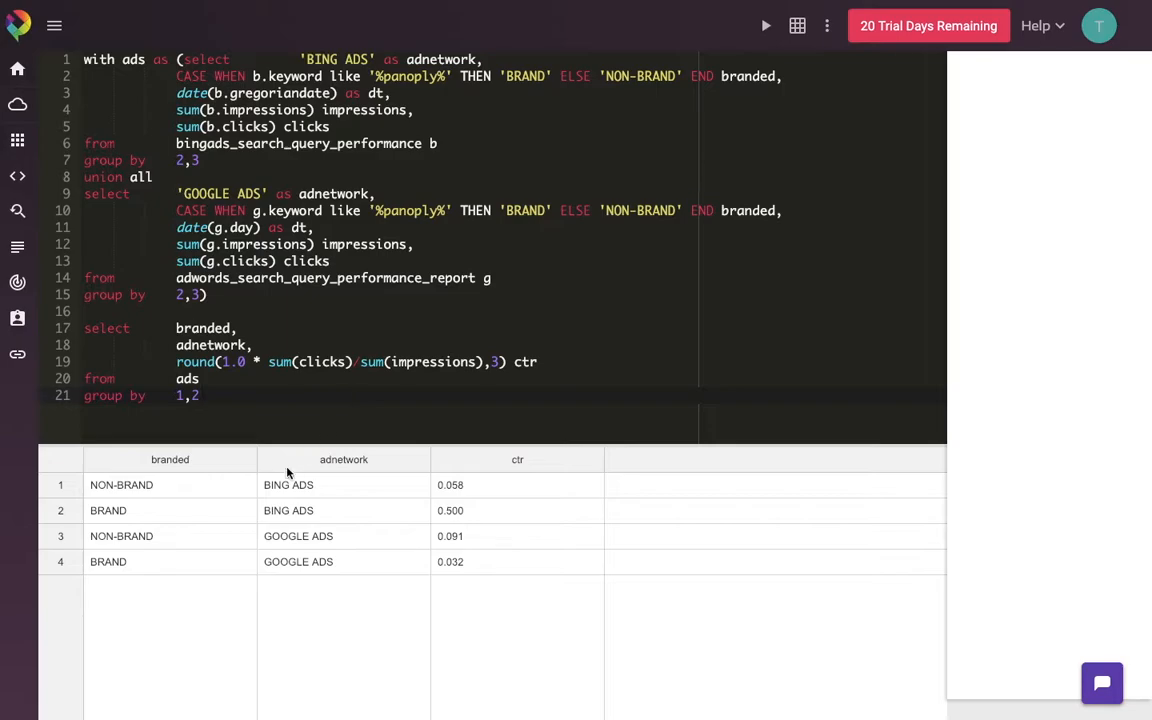
mouse_move(213, 537)
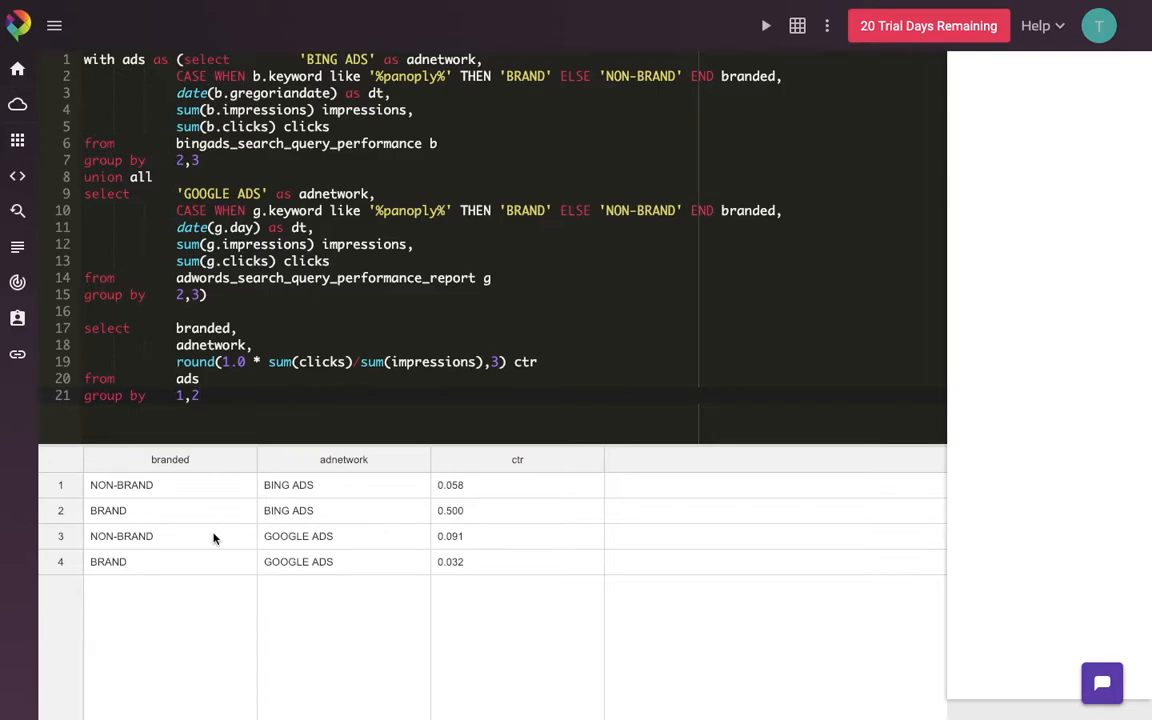
mouse_move(216, 525)
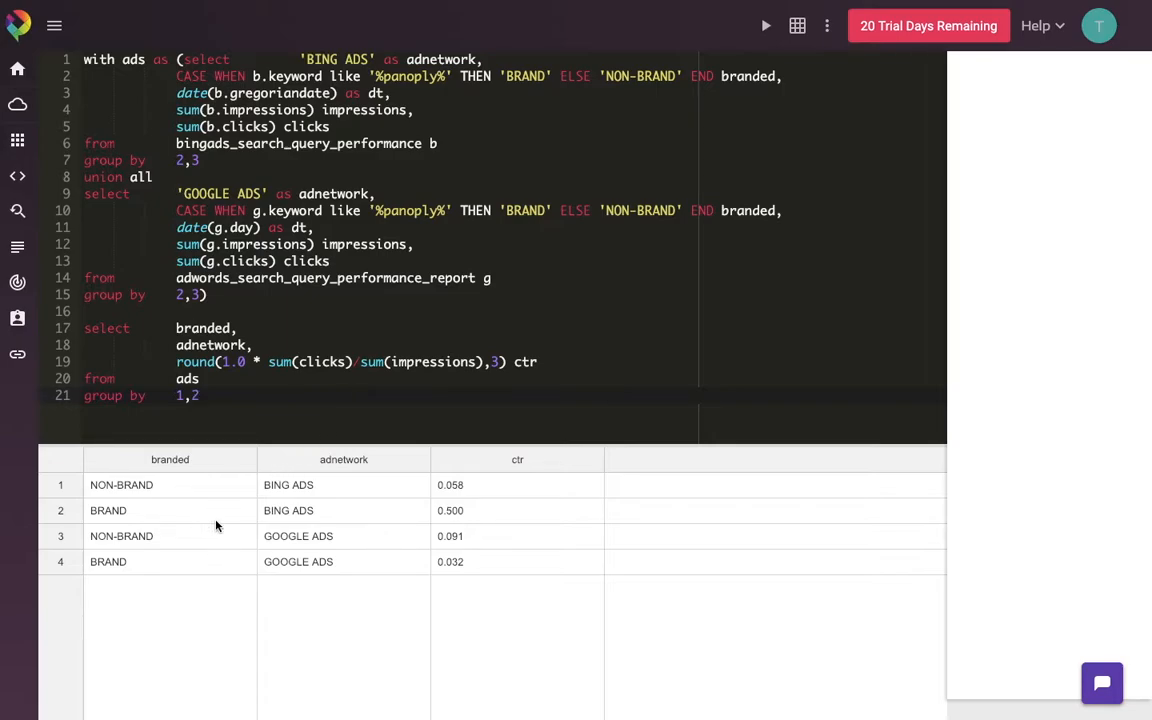
mouse_move(563, 526)
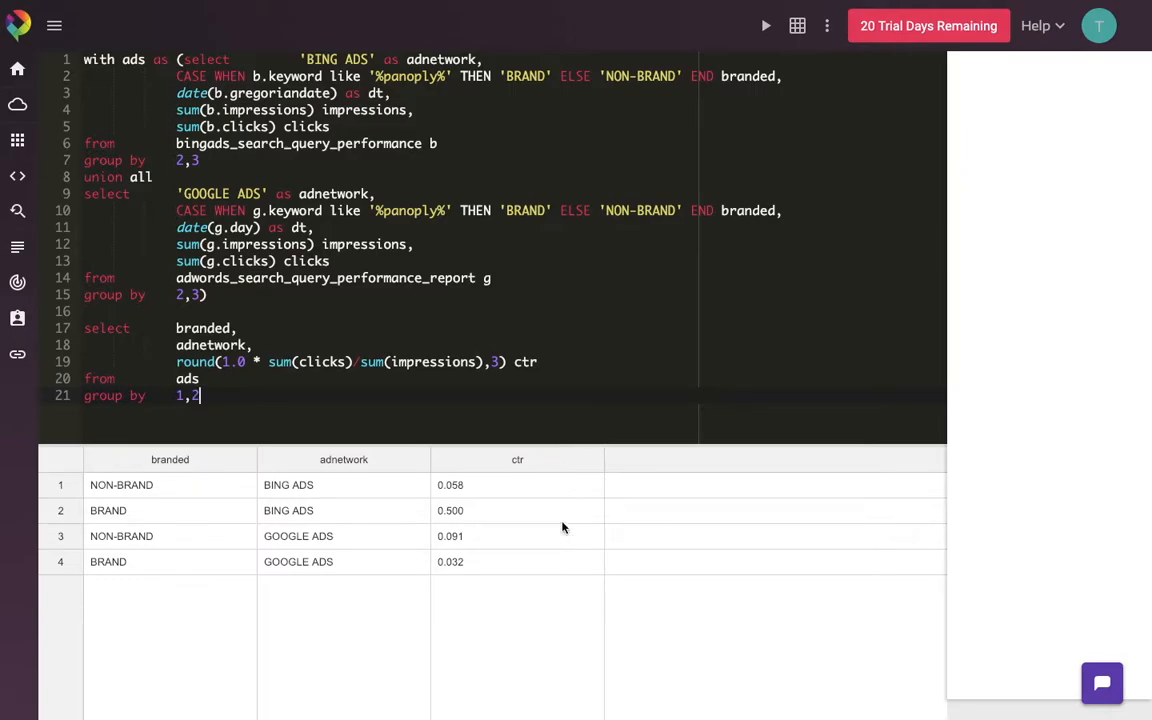
mouse_move(545, 543)
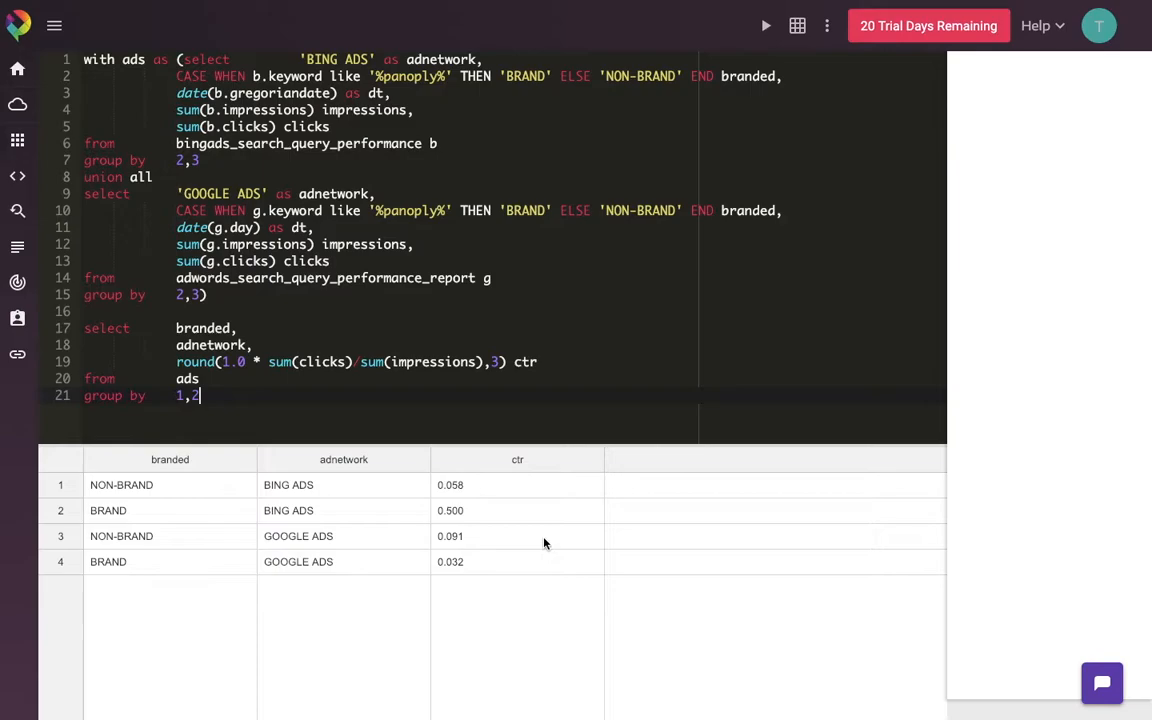
mouse_move(539, 491)
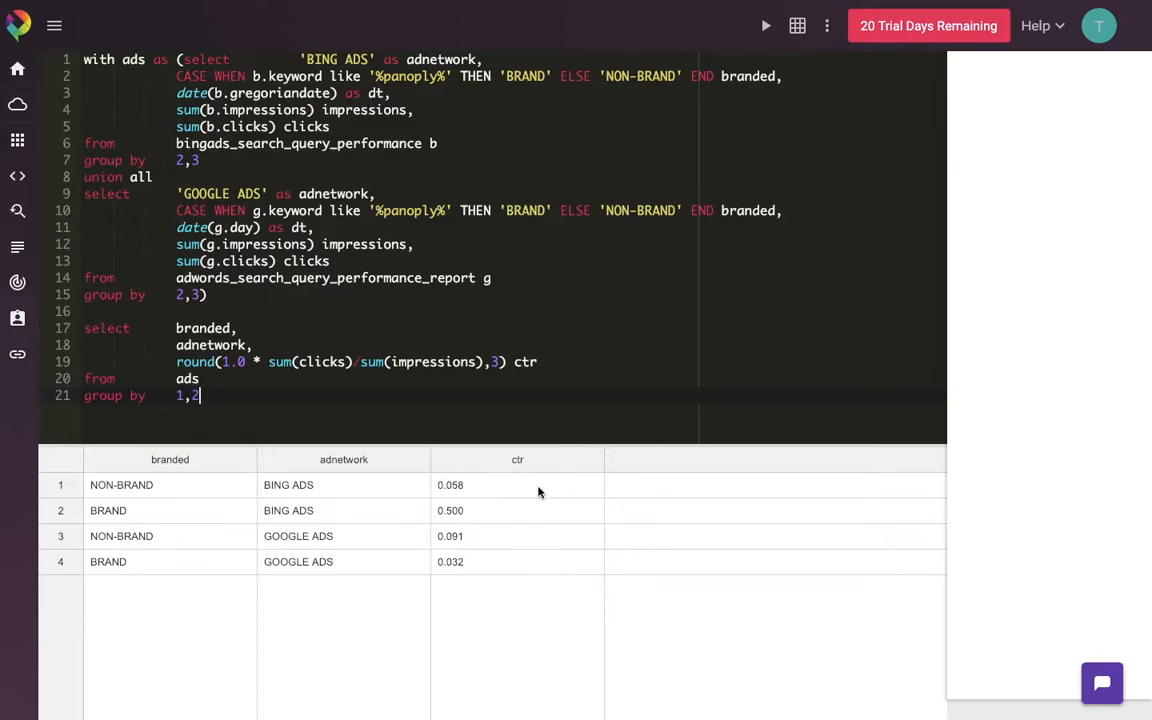
mouse_move(519, 499)
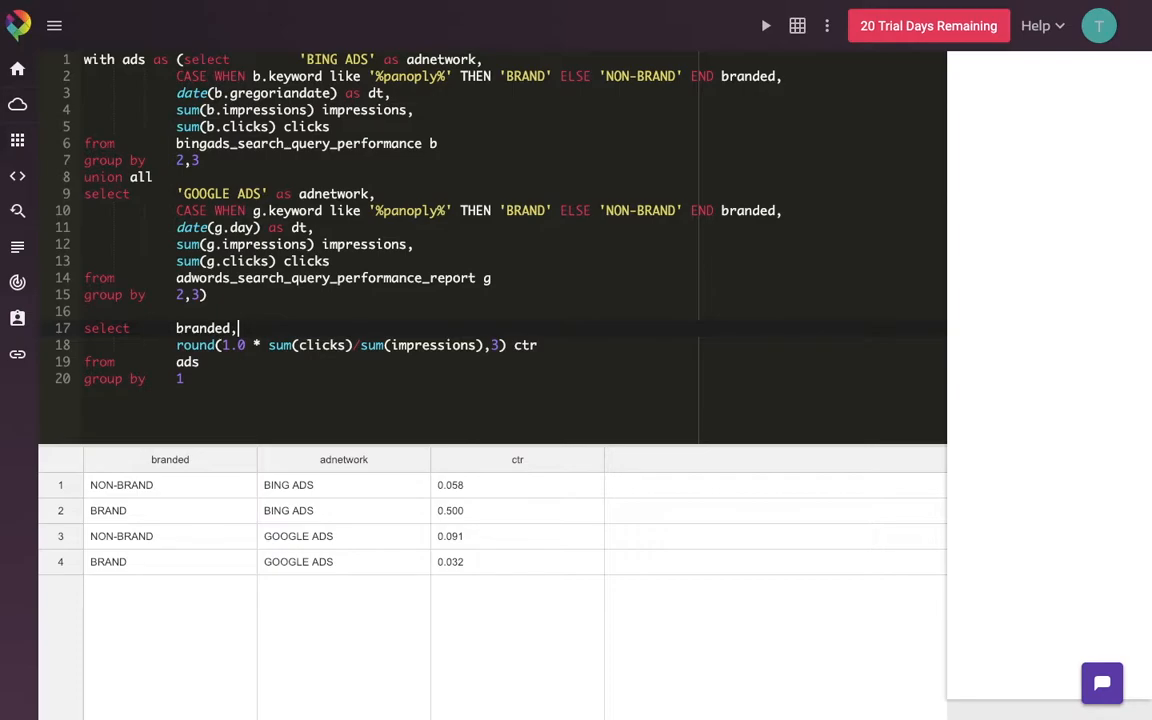
click(766, 25)
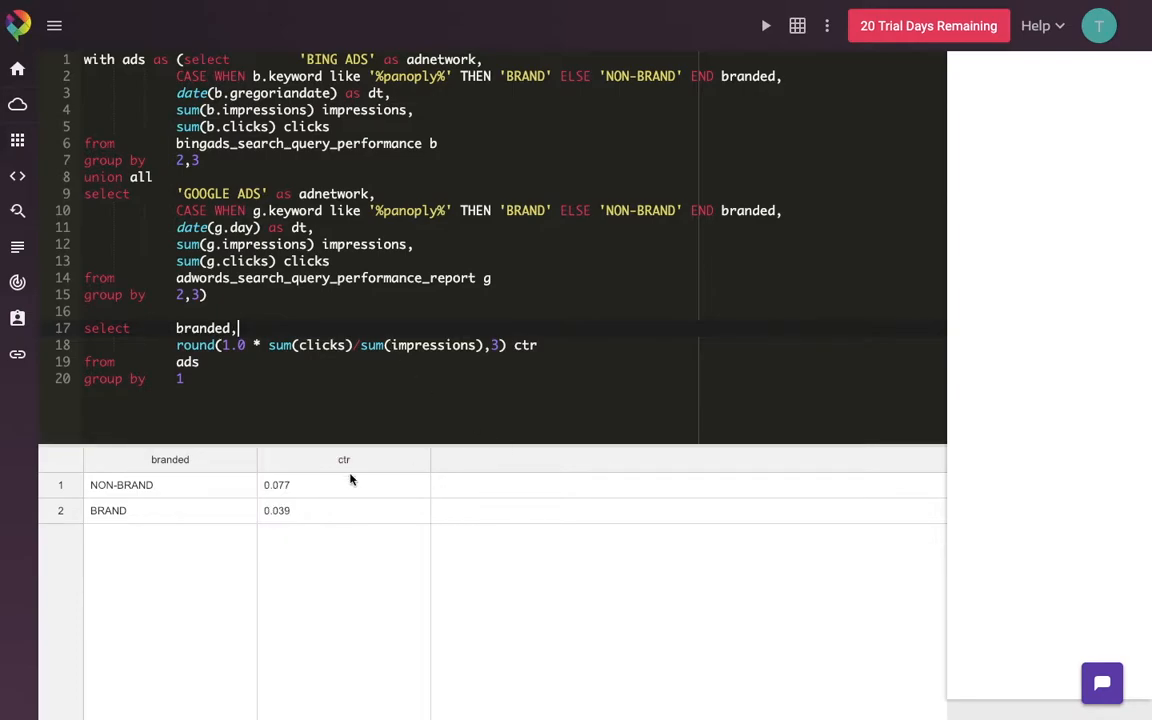
mouse_move(218, 500)
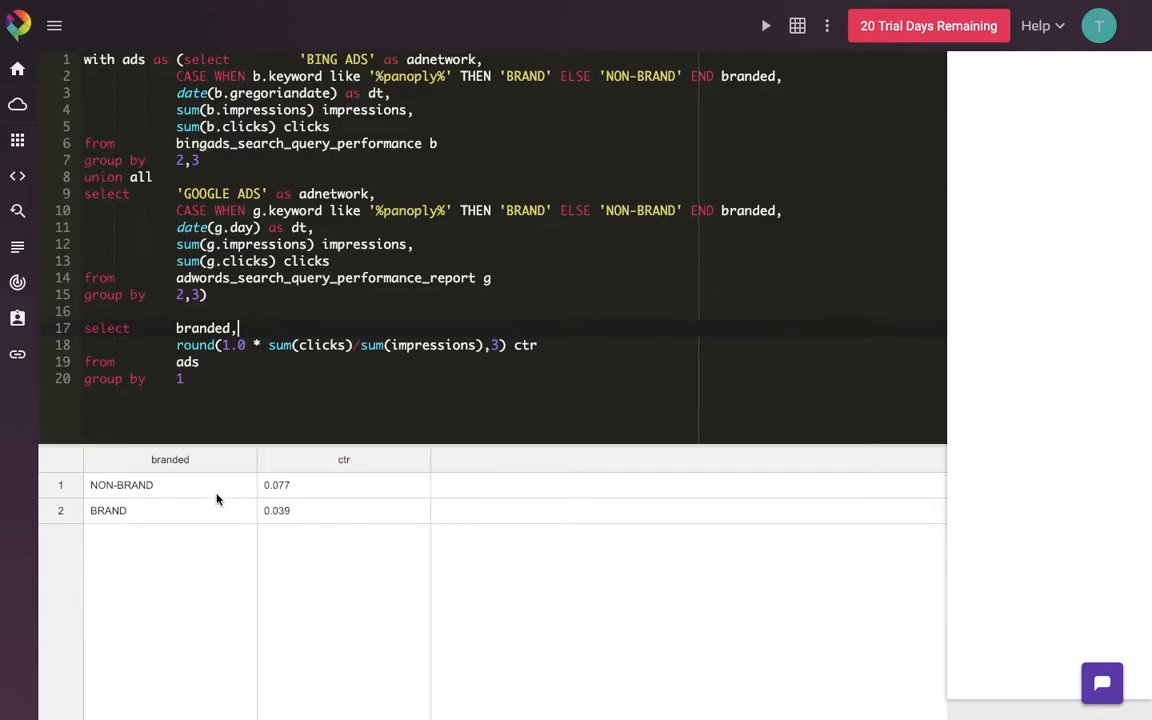
mouse_move(223, 525)
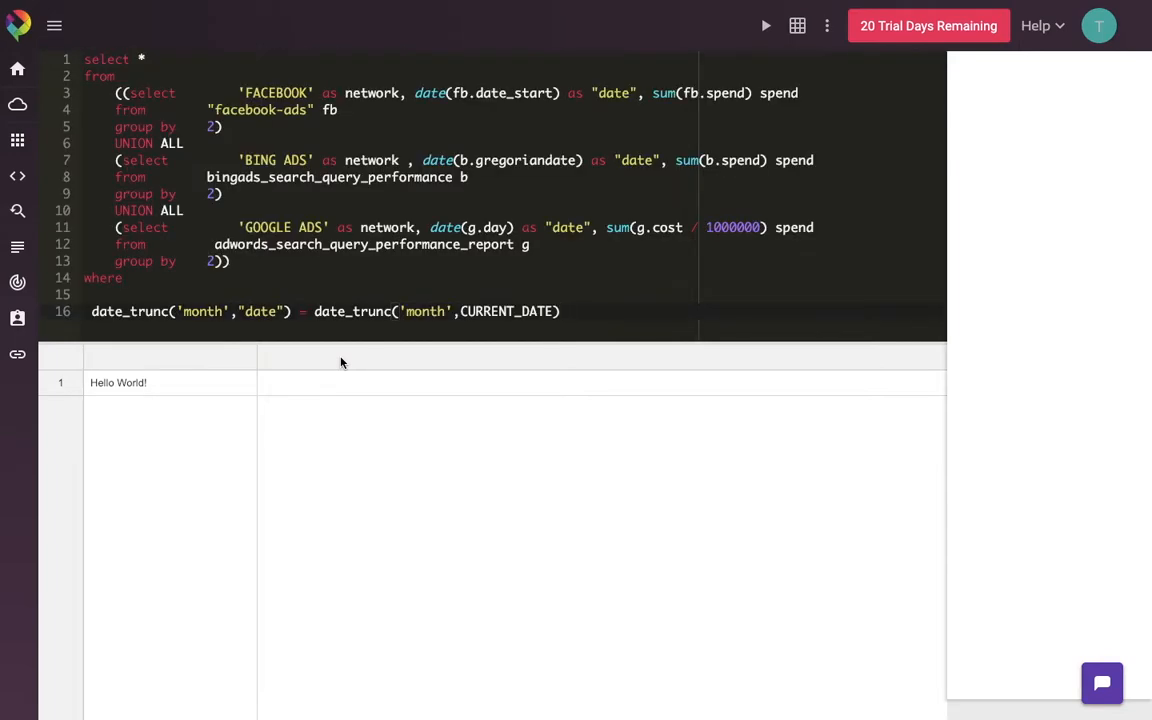
Run the UNION daily spend query and select a value in Connection Details
click(766, 25)
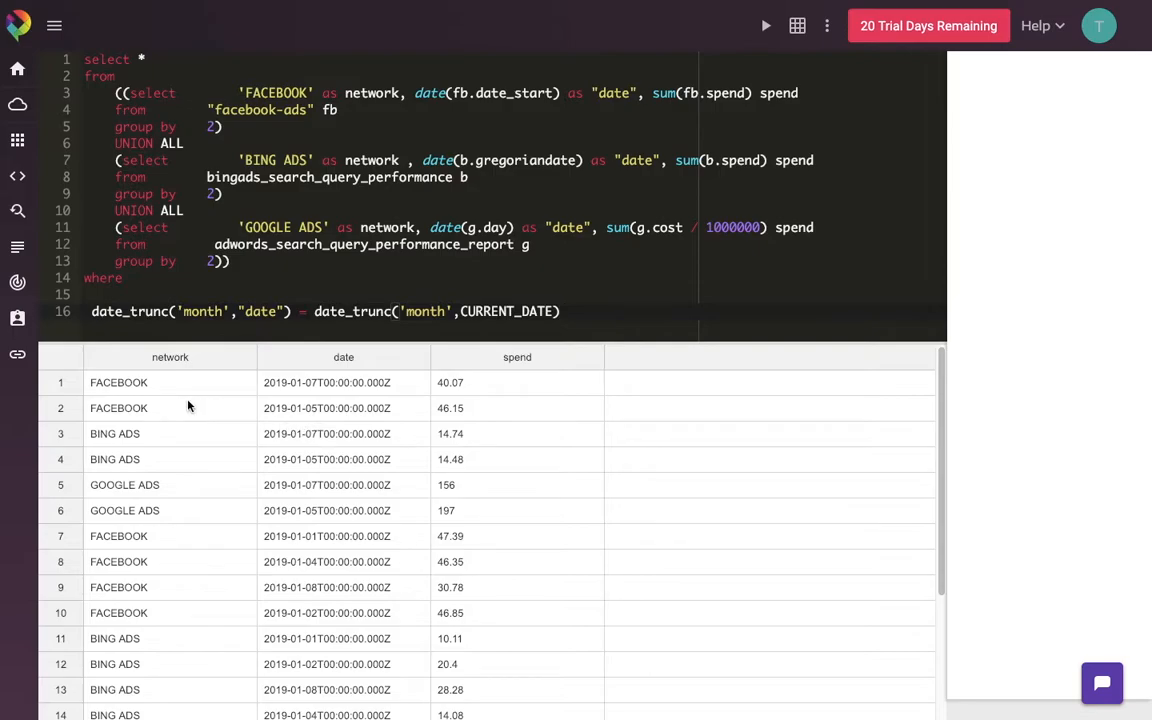
mouse_move(378, 473)
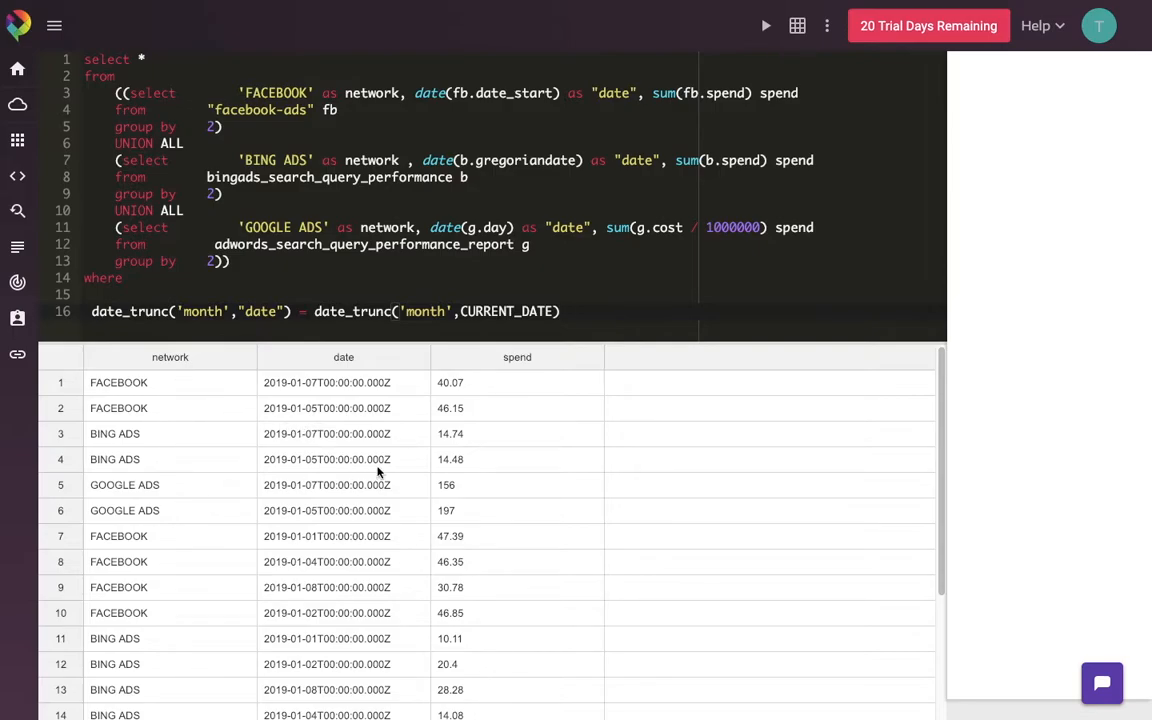
mouse_move(564, 451)
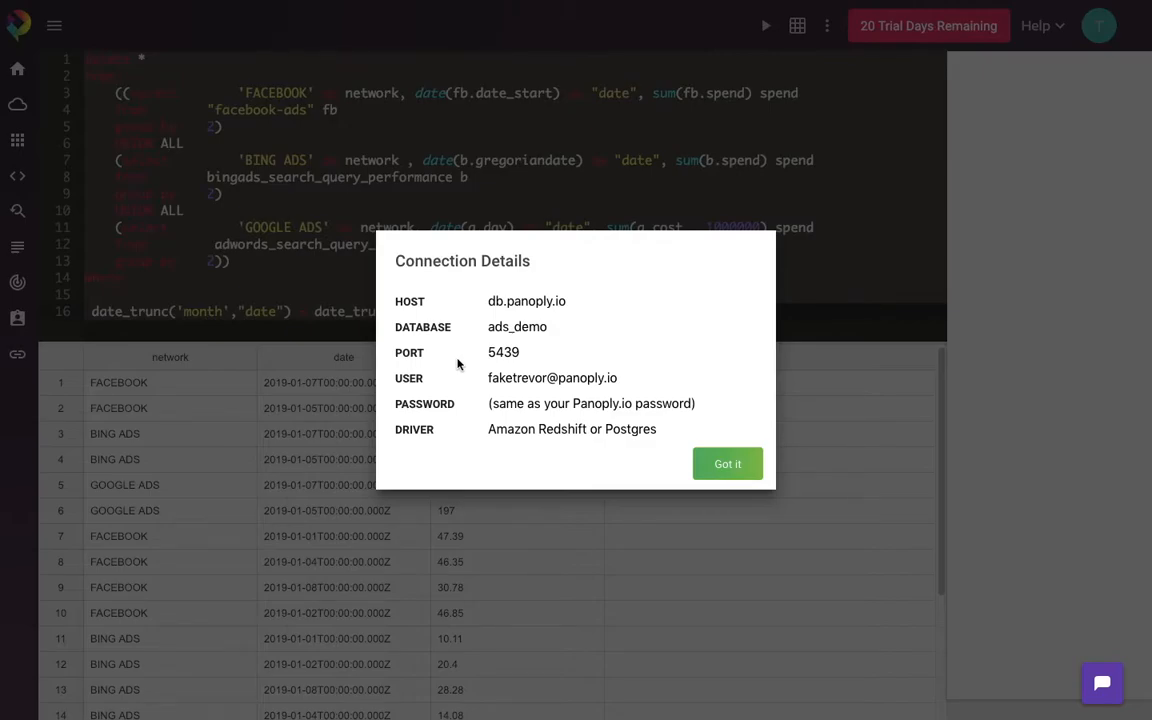
double_click(526, 301)
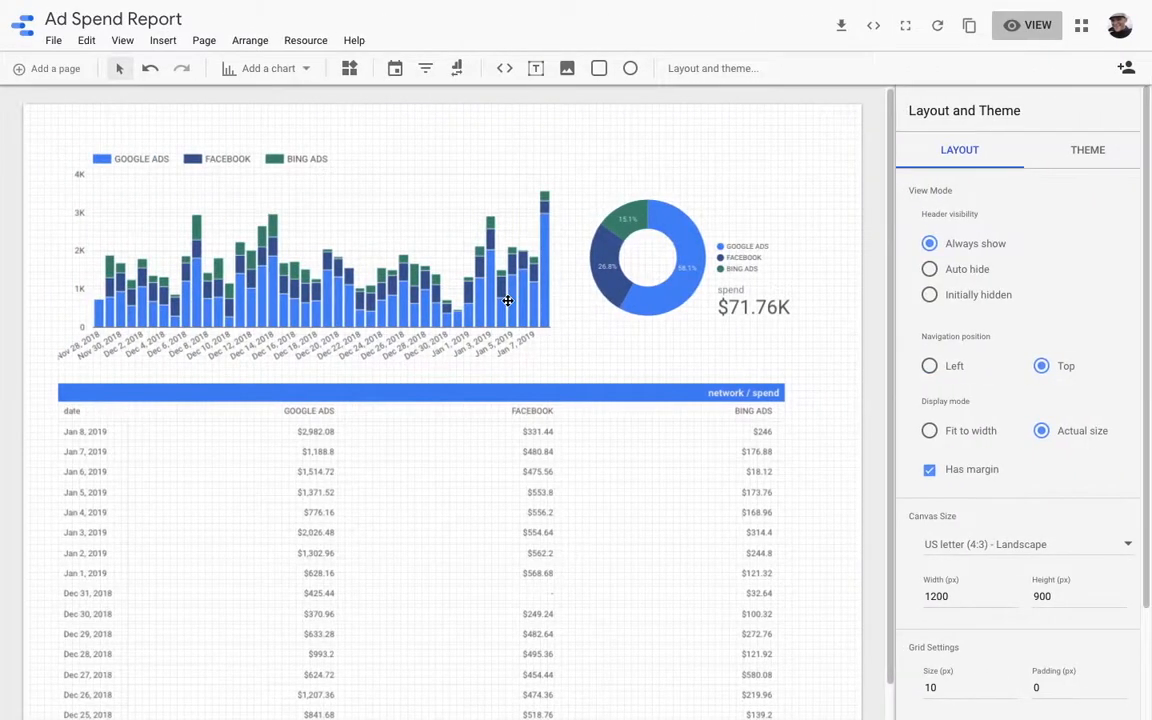
mouse_move(228, 25)
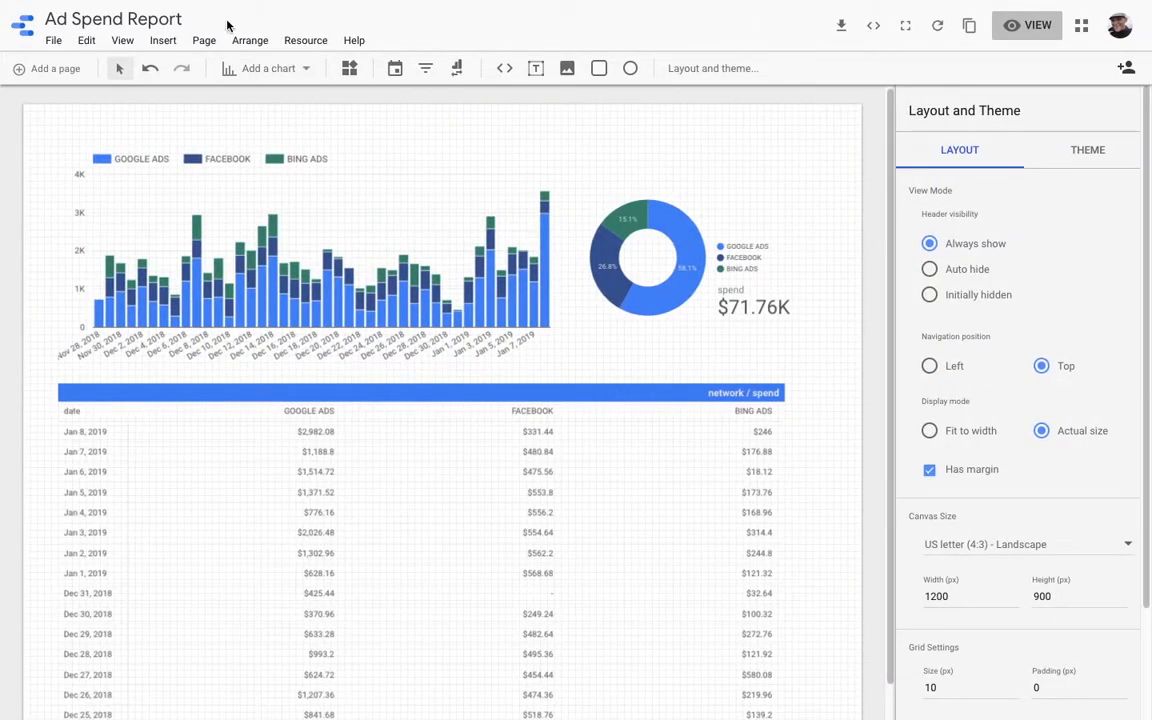
Add a PostgreSQL data source via Manage added data sources, with host db.panoply.io
click(306, 40)
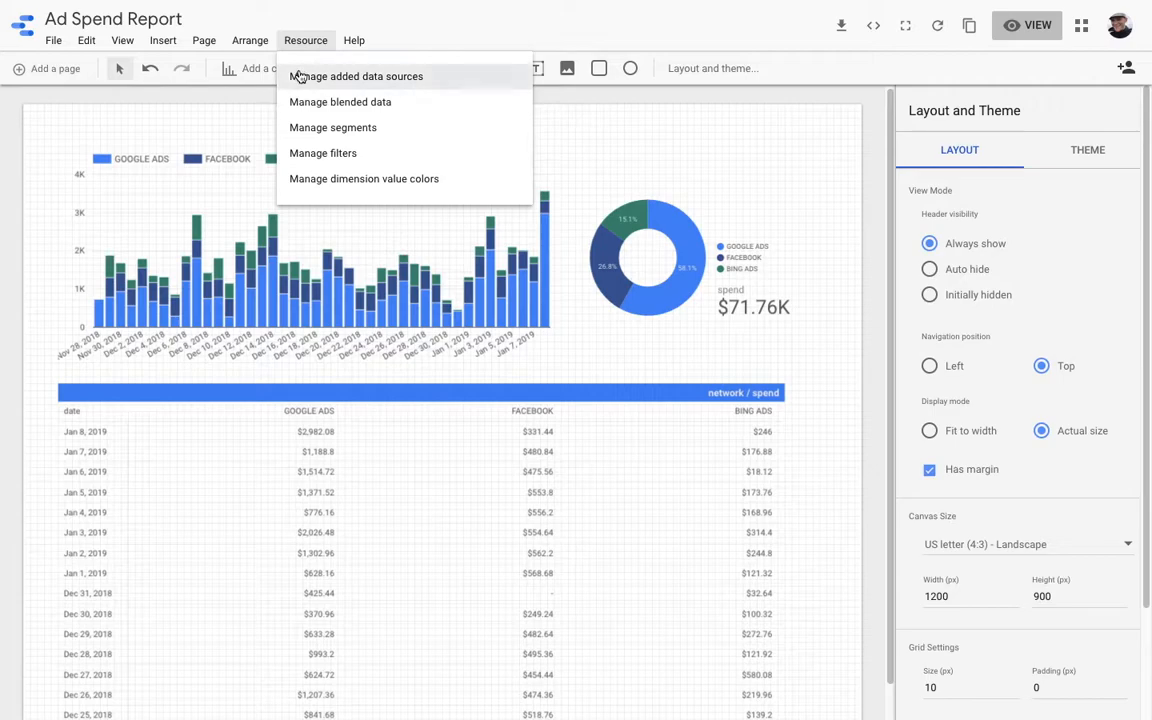
click(355, 76)
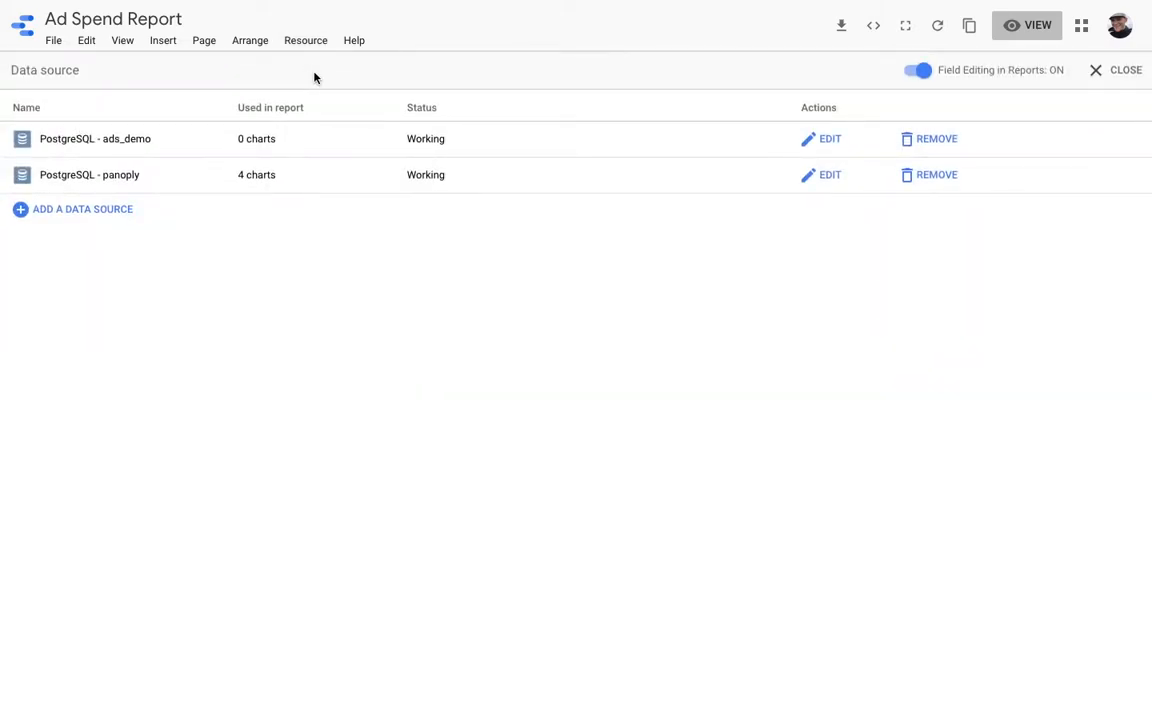
click(82, 209)
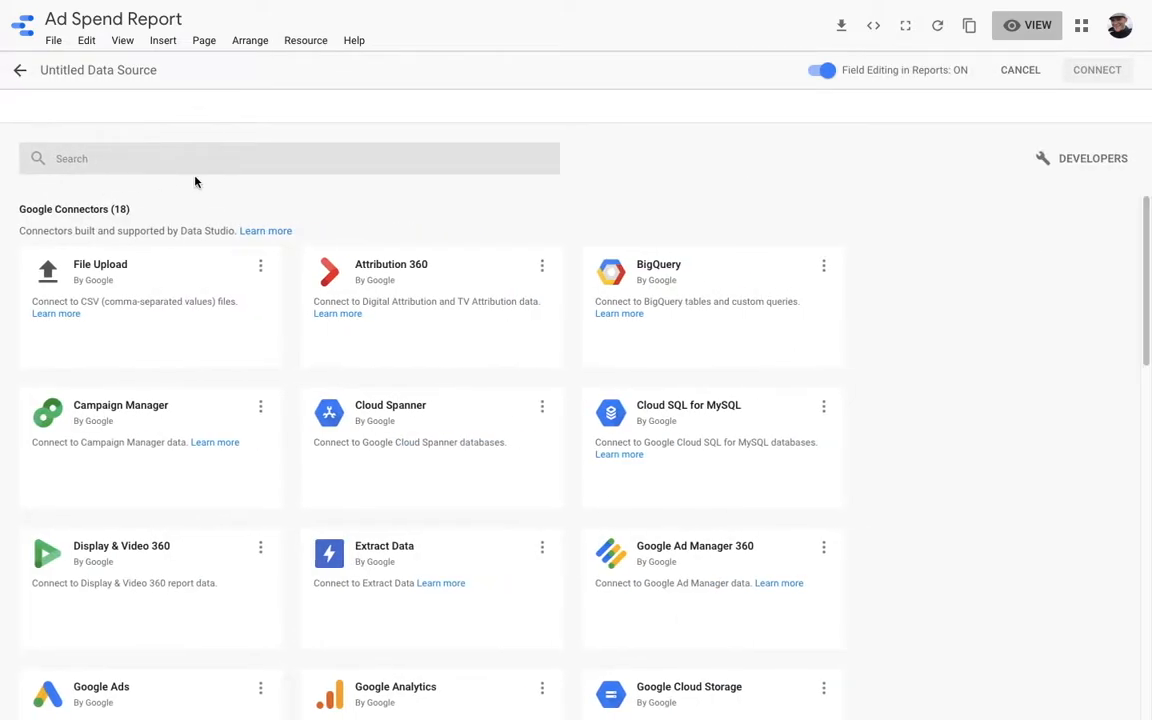
text(post)
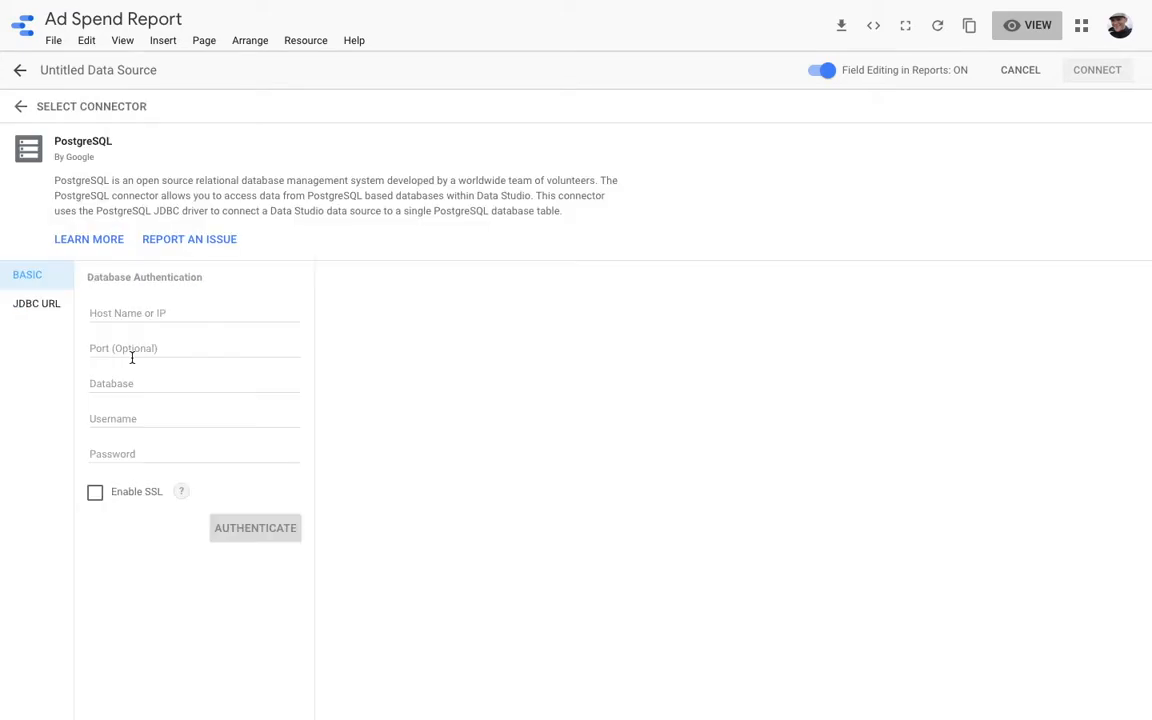
text(db.panoply.io)
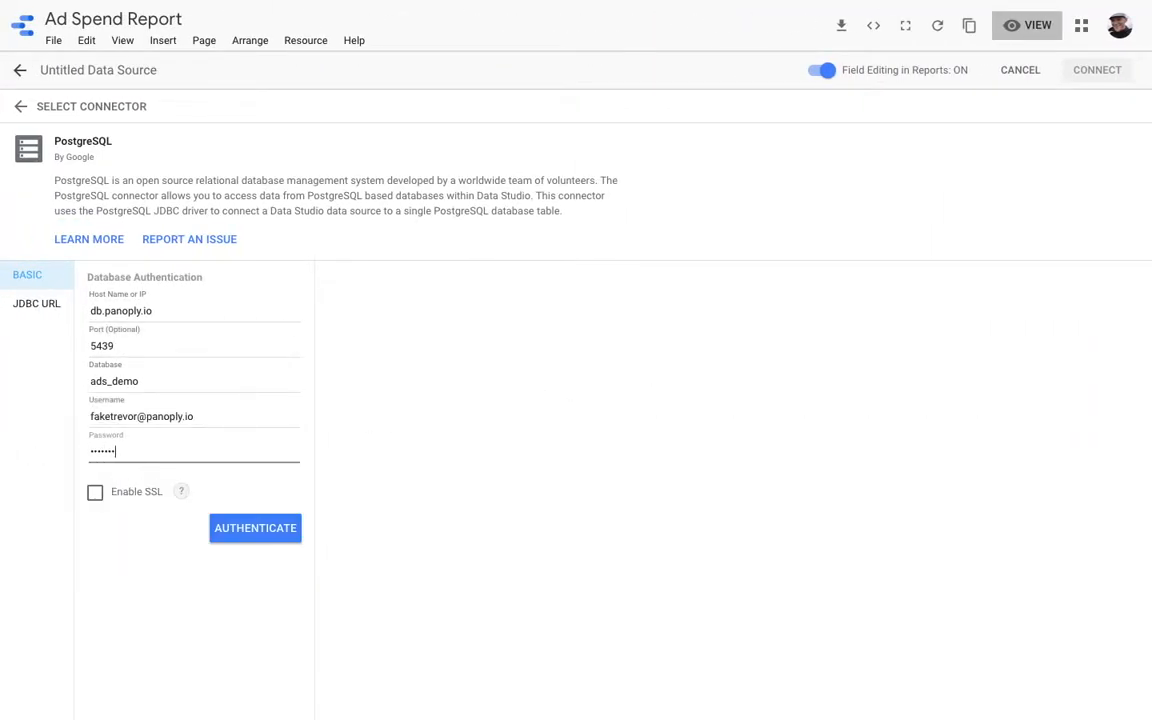
Authenticate, connect a custom query to ads_demo, and add the source to the report
click(254, 528)
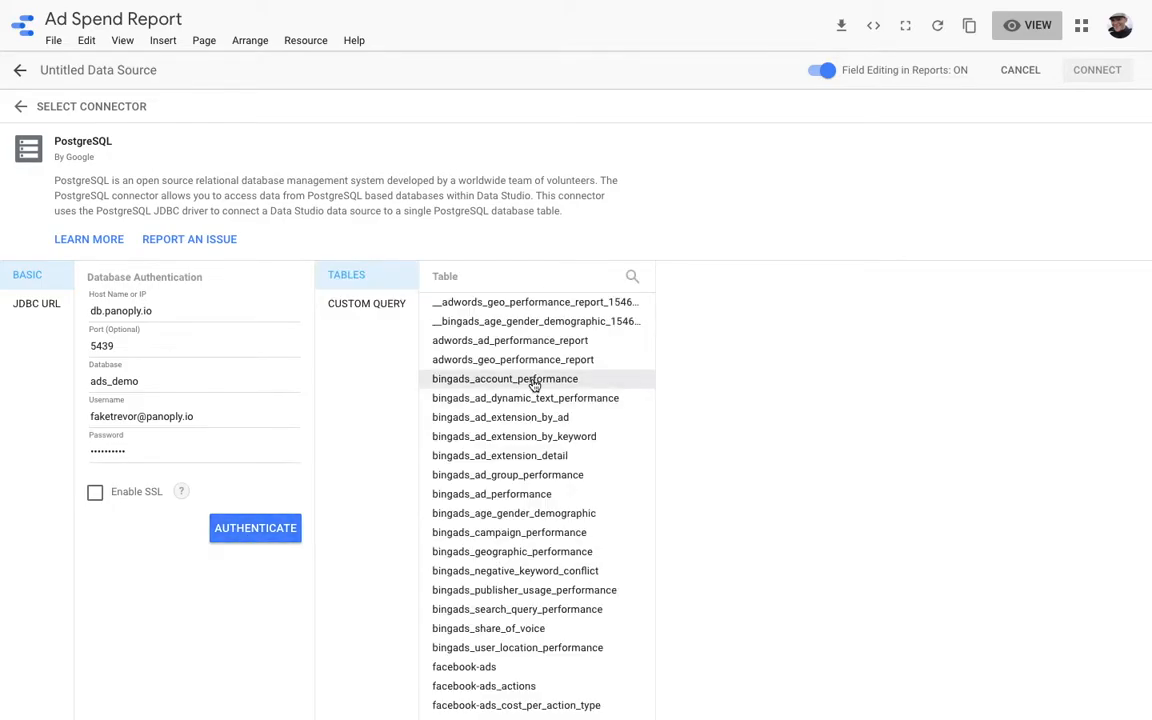
mouse_move(356, 375)
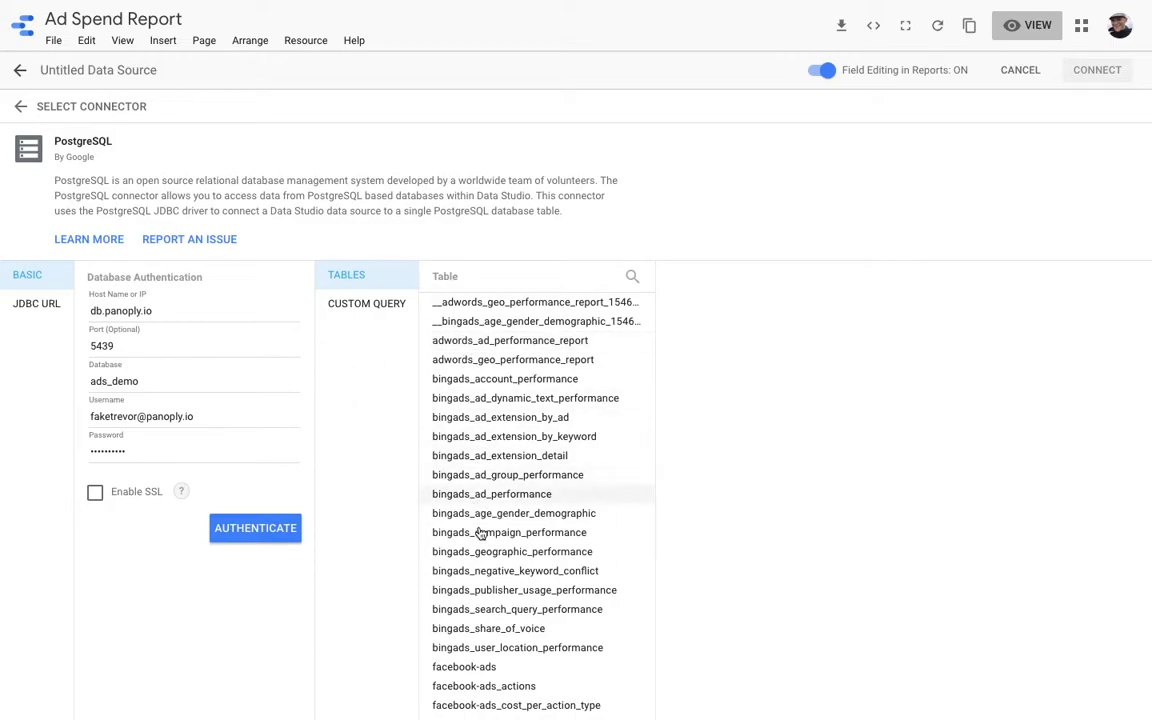
mouse_move(511, 551)
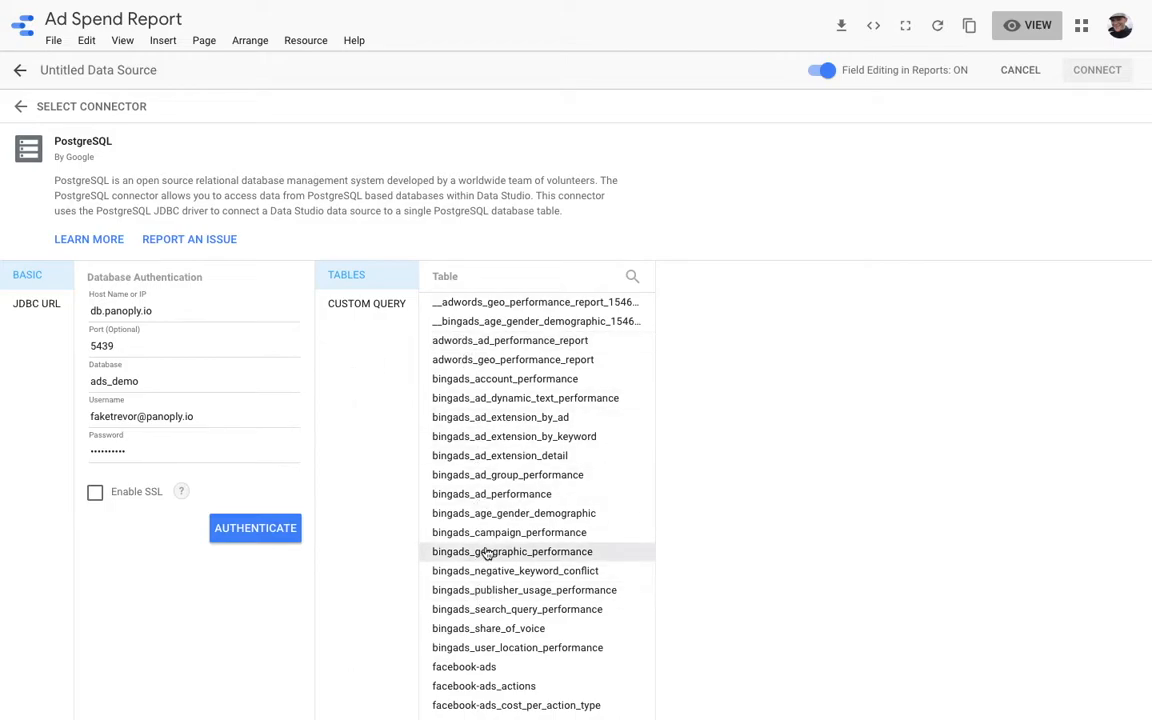
mouse_move(395, 340)
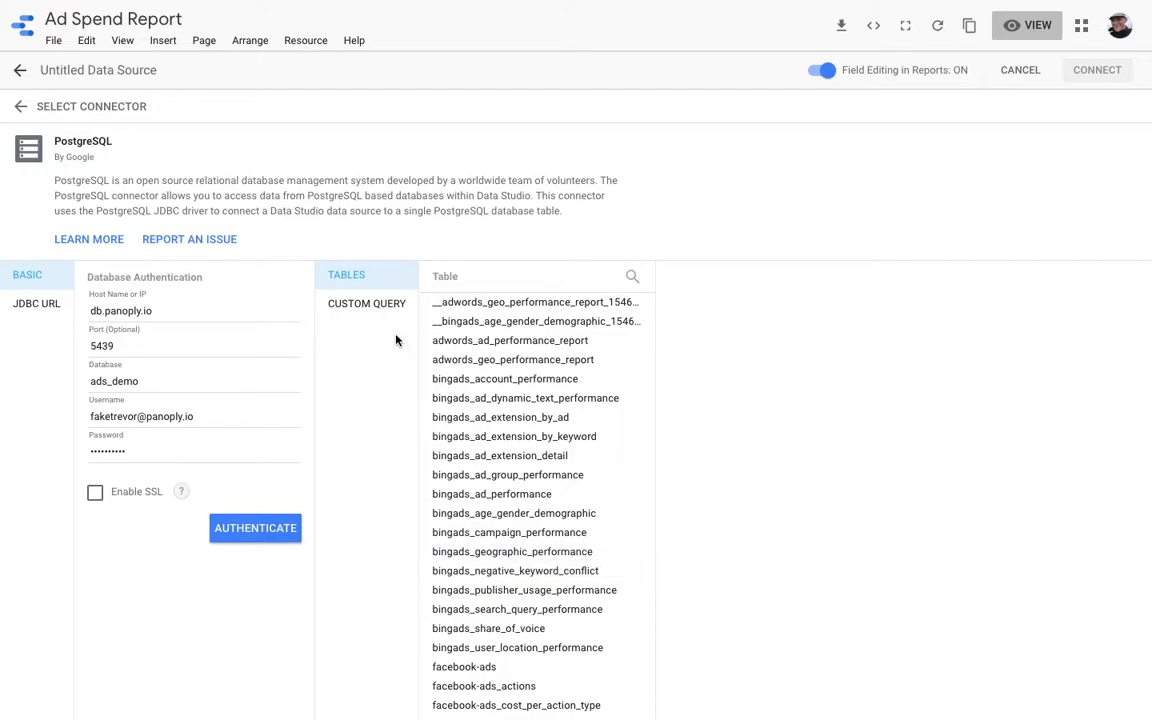
click(366, 303)
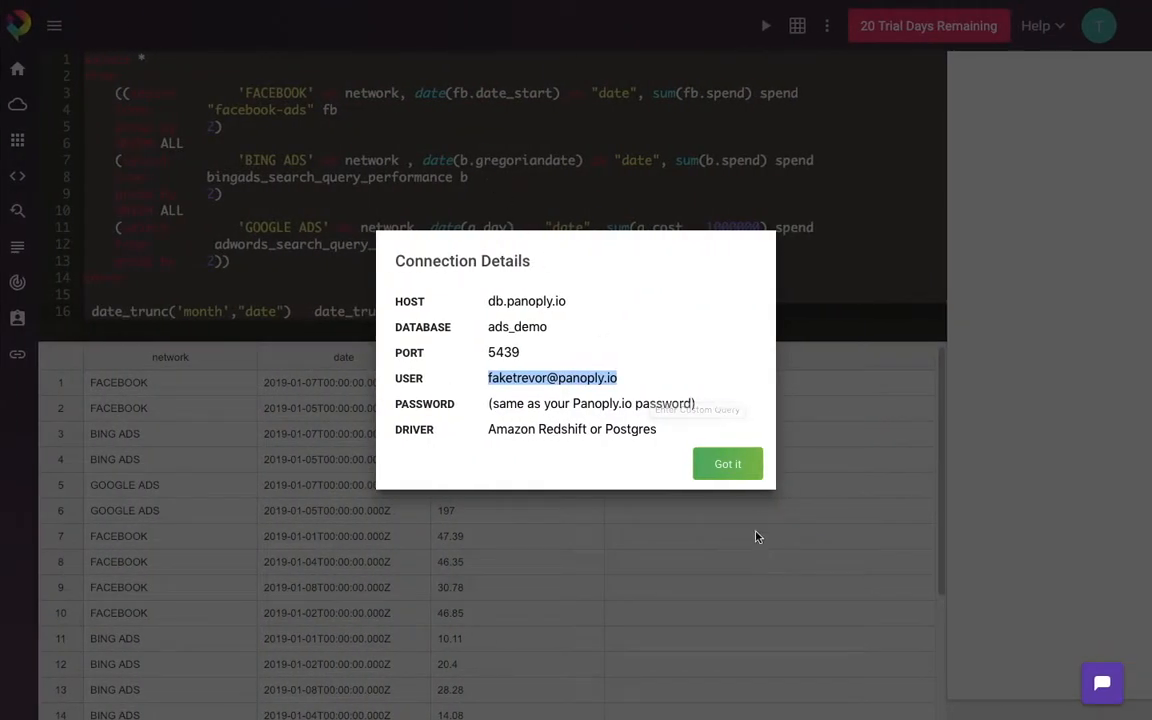
click(727, 463)
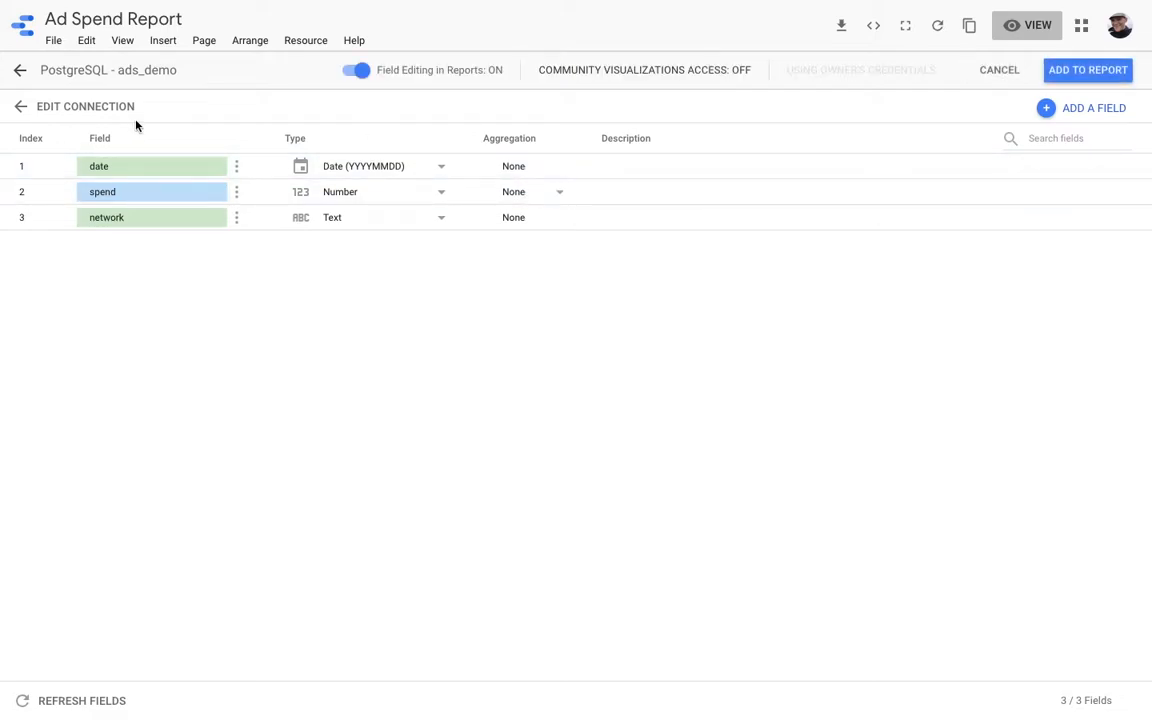
click(1088, 70)
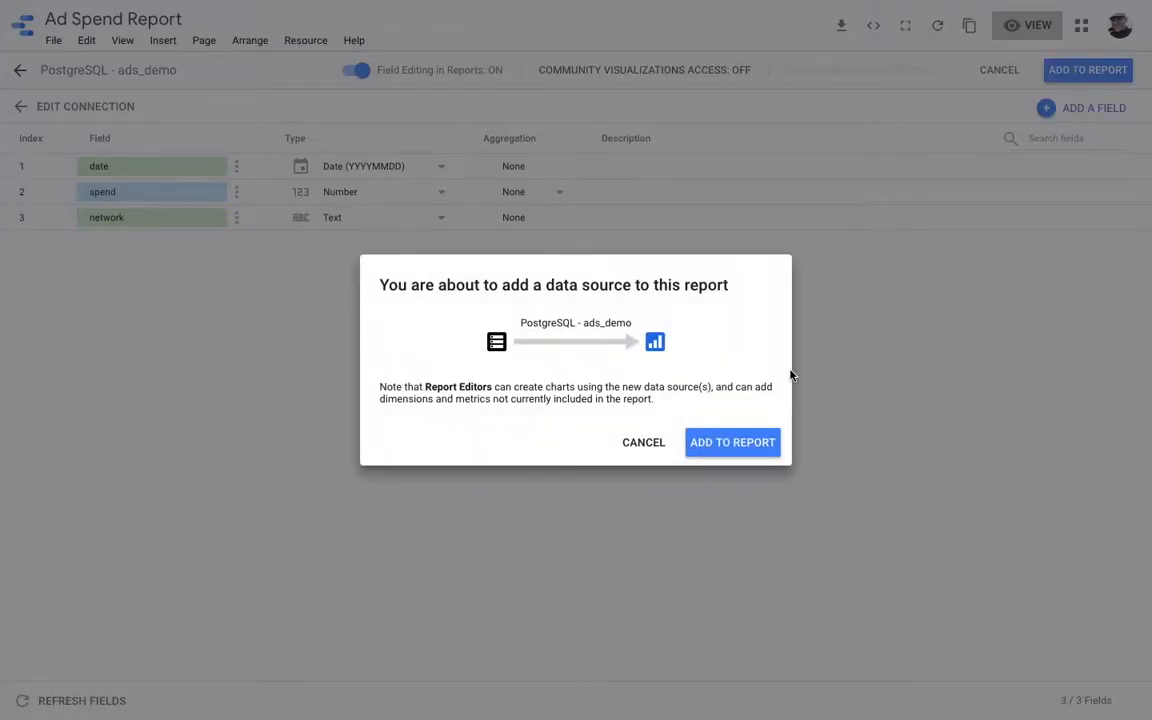
click(732, 442)
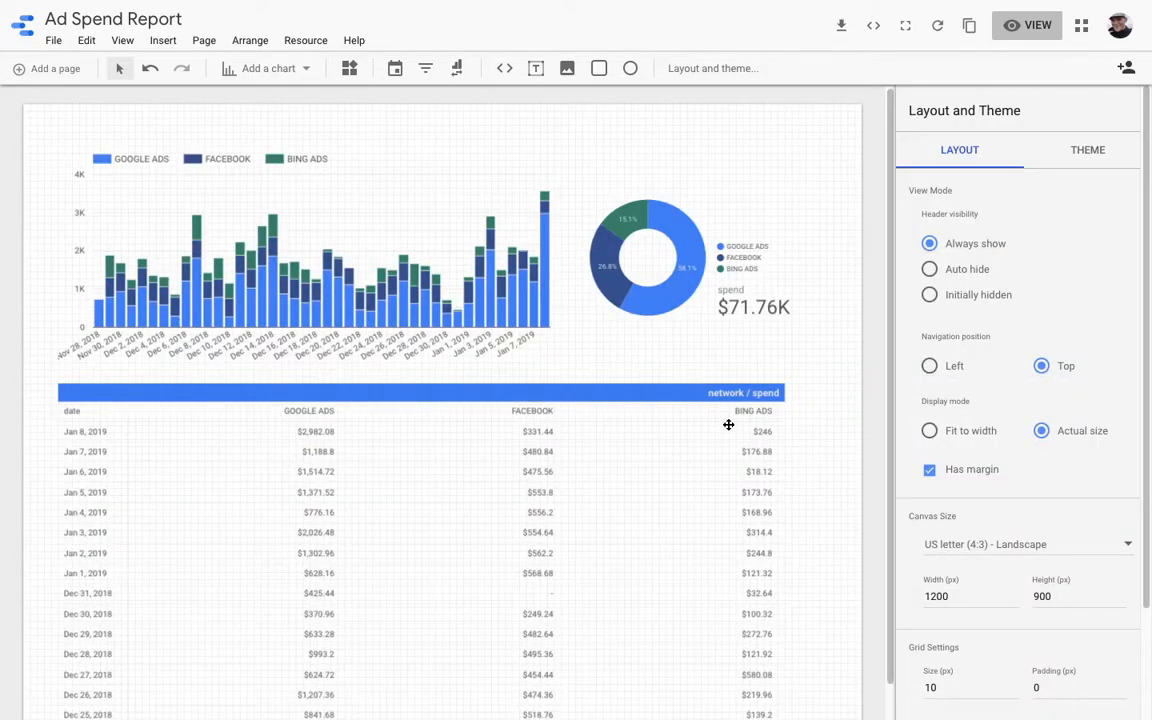
mouse_move(598, 343)
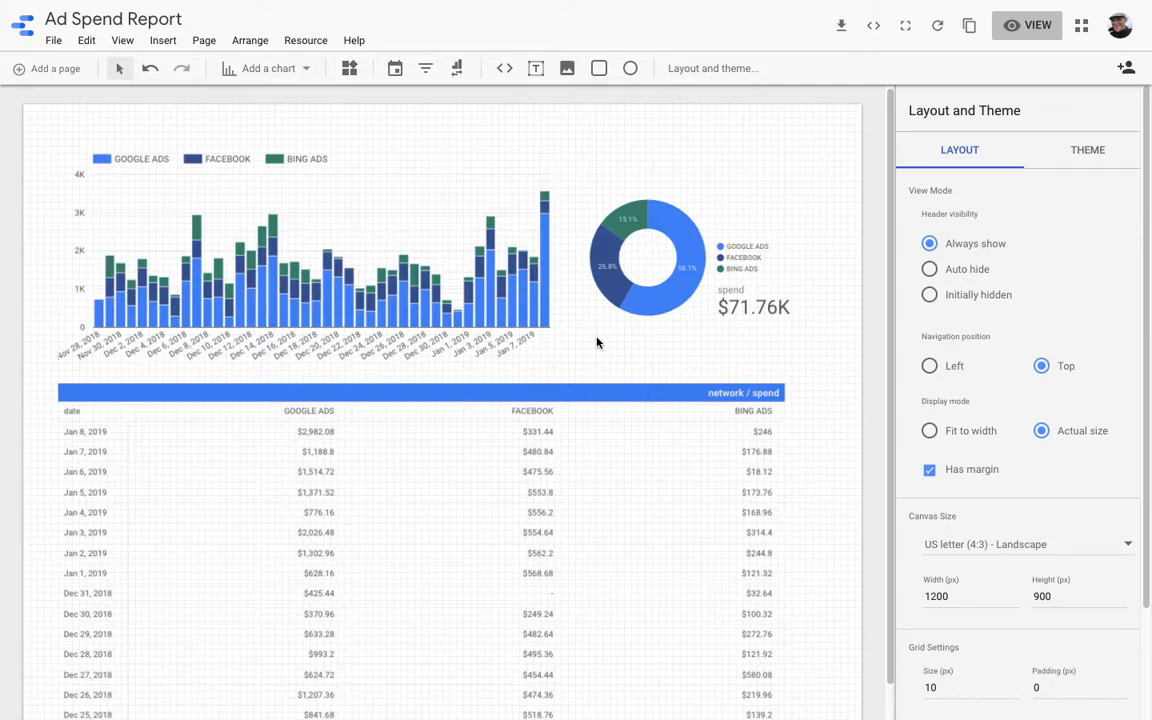
mouse_move(409, 482)
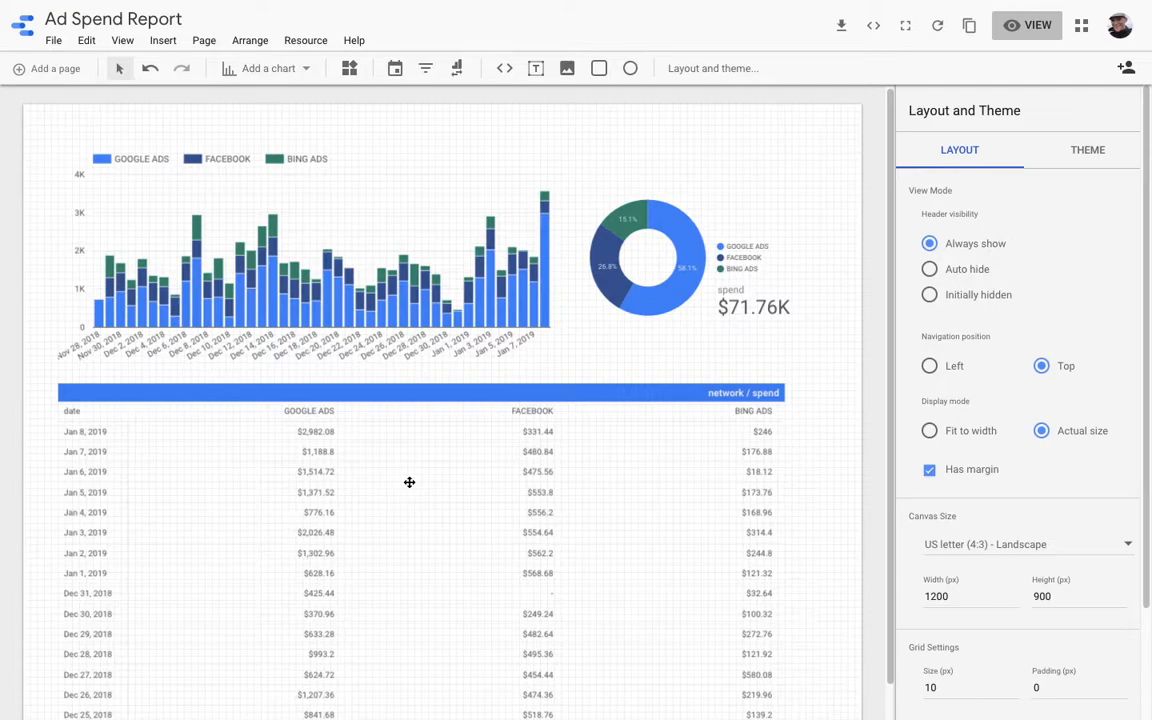
mouse_move(444, 526)
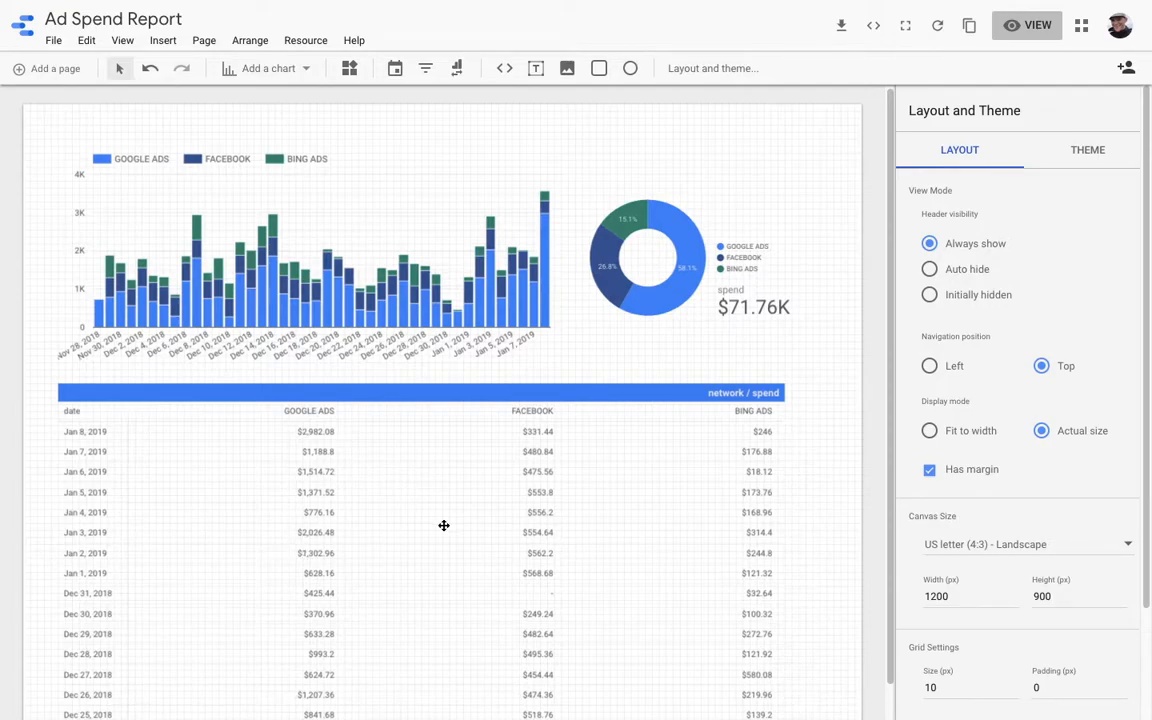
mouse_move(296, 454)
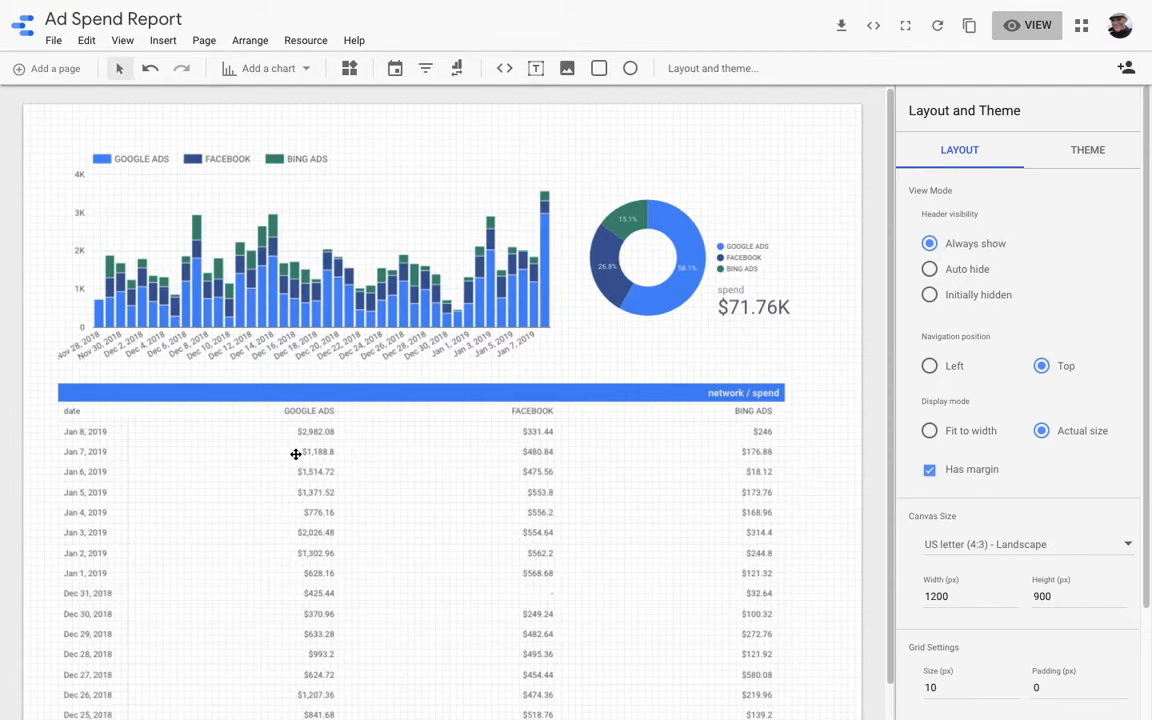
mouse_move(584, 470)
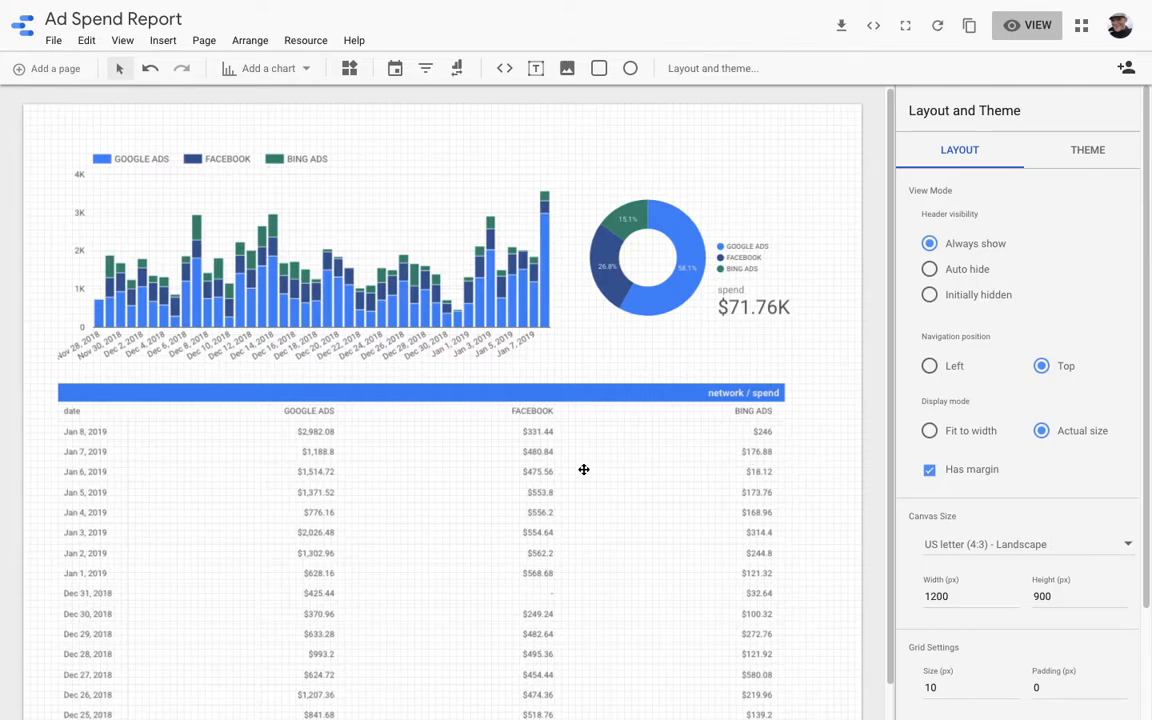
mouse_move(328, 311)
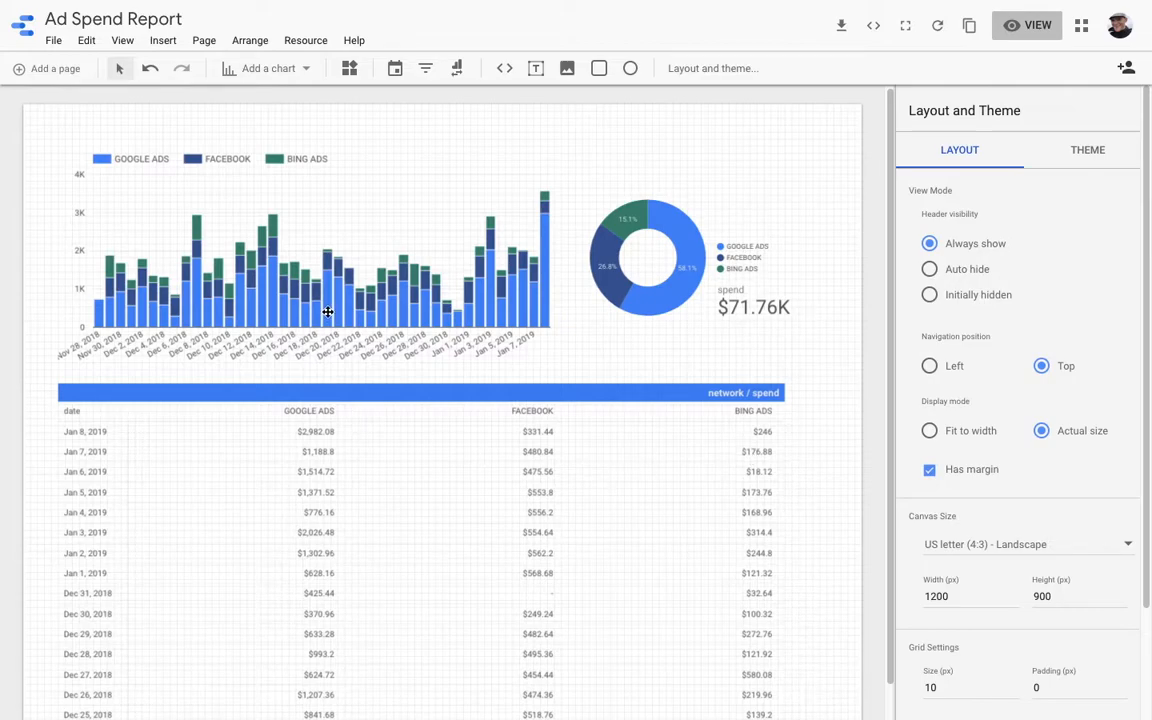